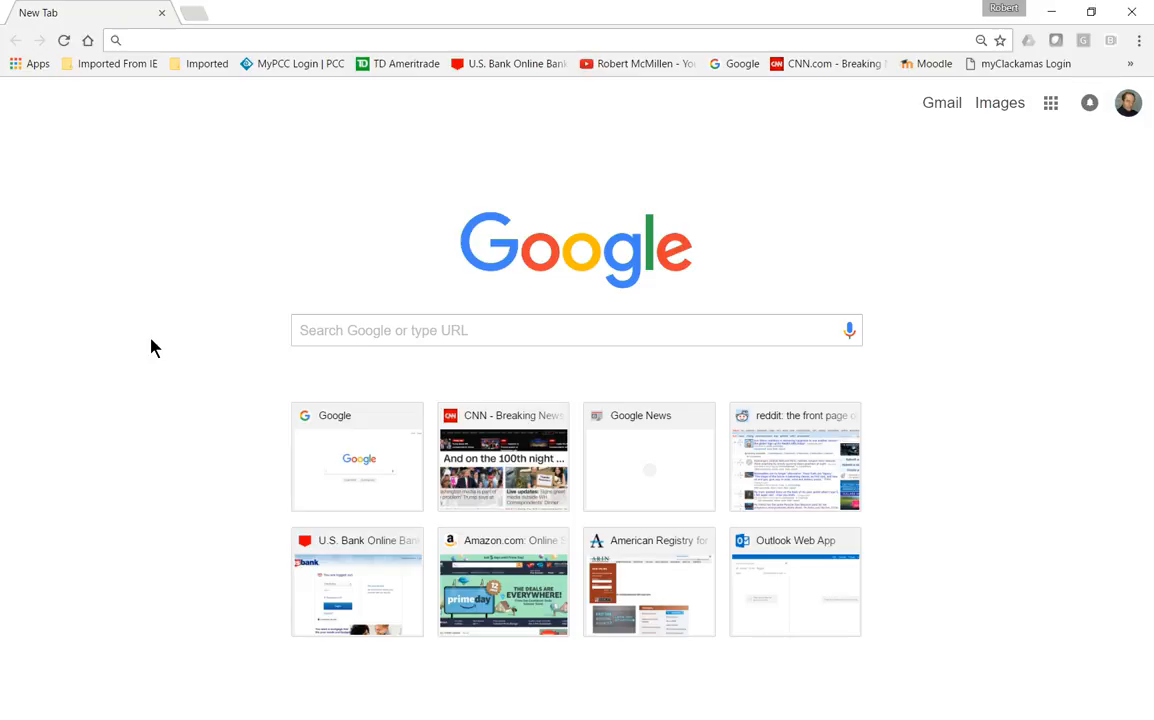
mouse_move(188, 160)
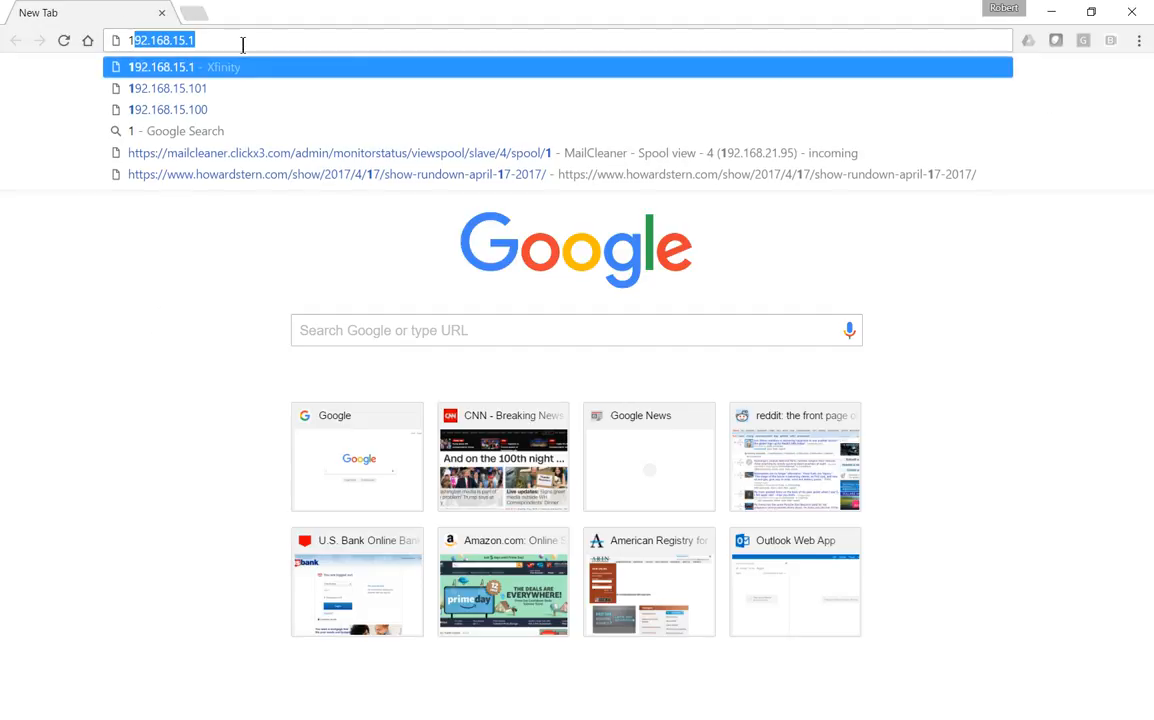
Browse to 192.168.1.1 to load the ENS620EXT login page
type("192.168.1.1/cgi-bin/luci")
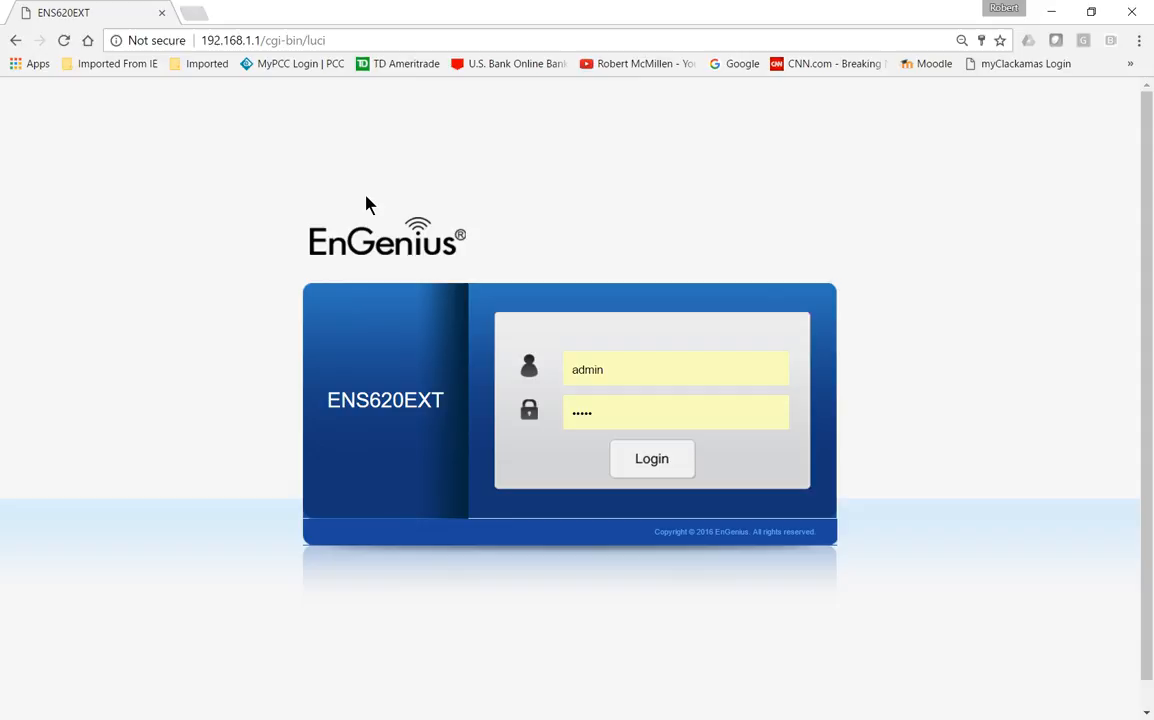
mouse_move(372, 204)
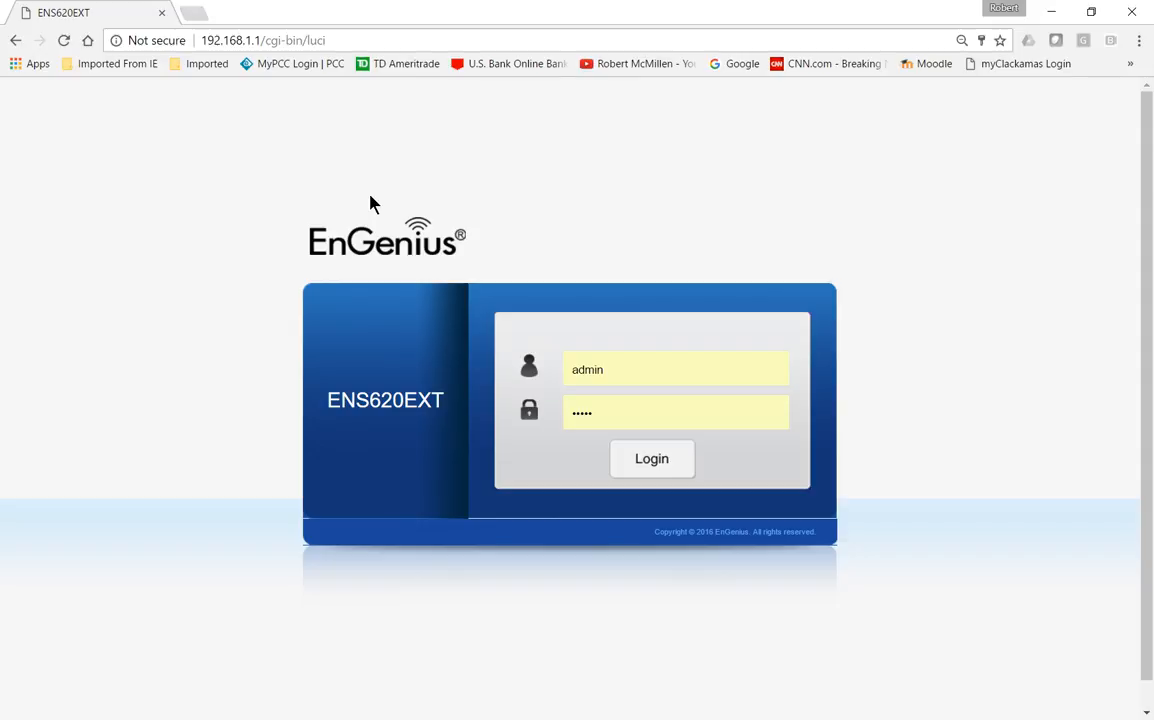
mouse_move(856, 464)
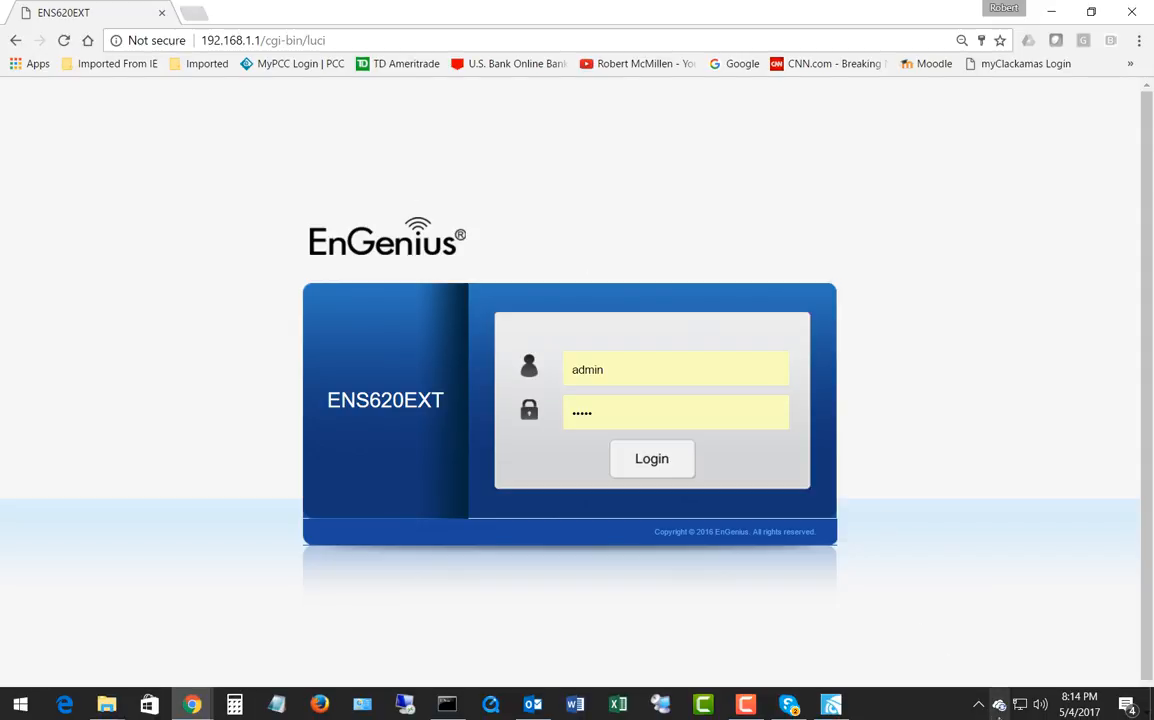
Open the Ethernet adapter's Properties from the Network Connections list
left_click(1020, 704)
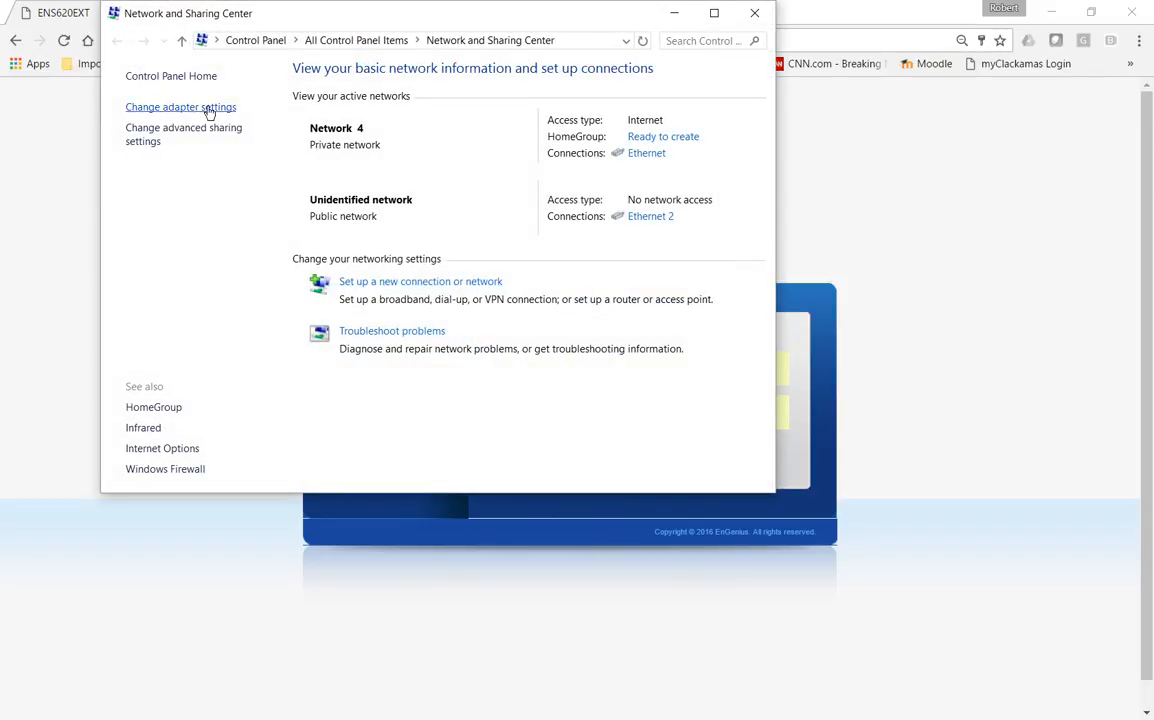
left_click(180, 108)
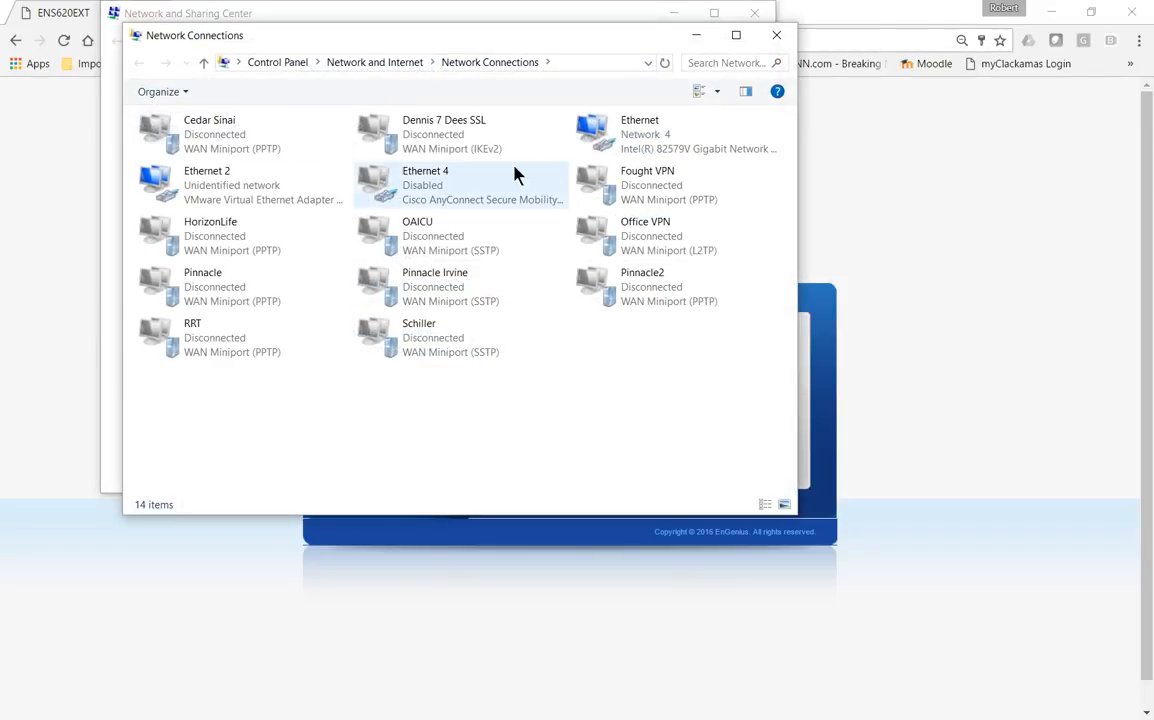
right_click(640, 132)
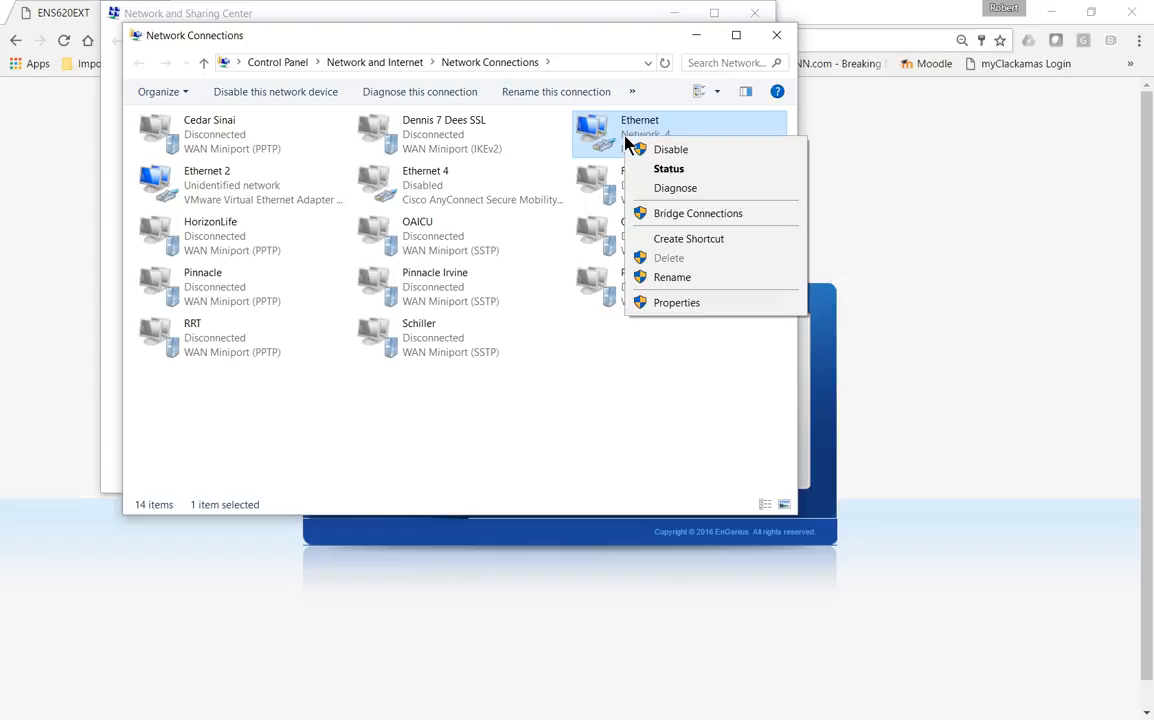
mouse_move(676, 312)
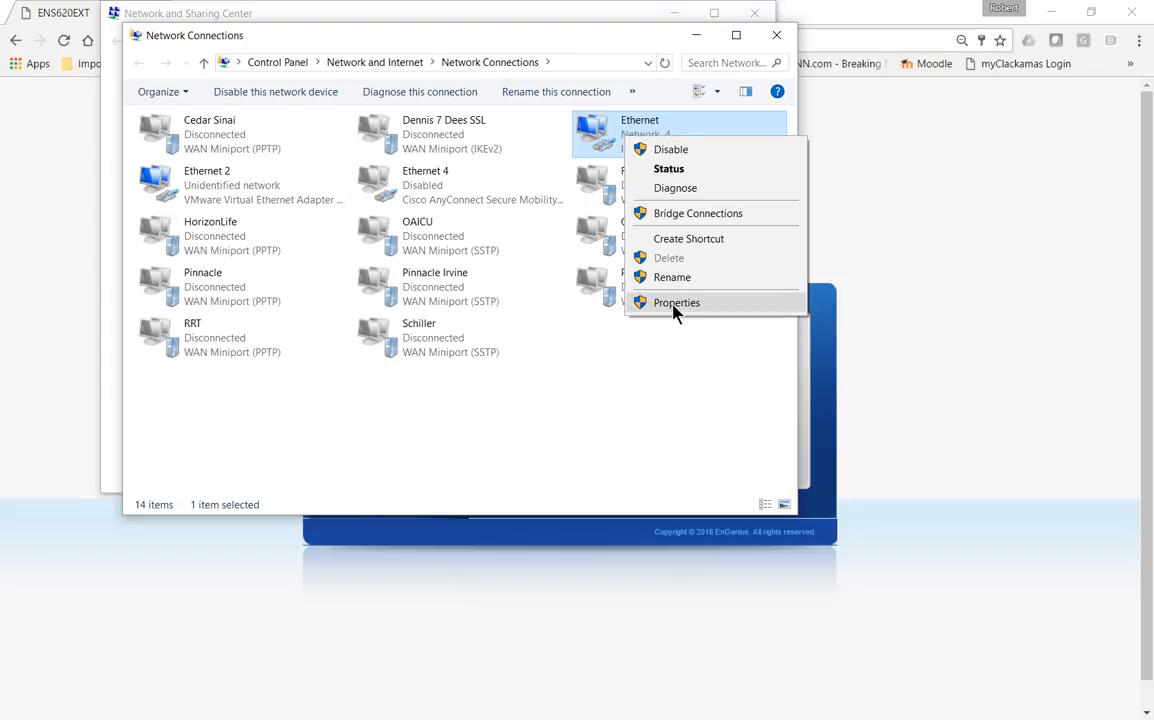
left_click(676, 302)
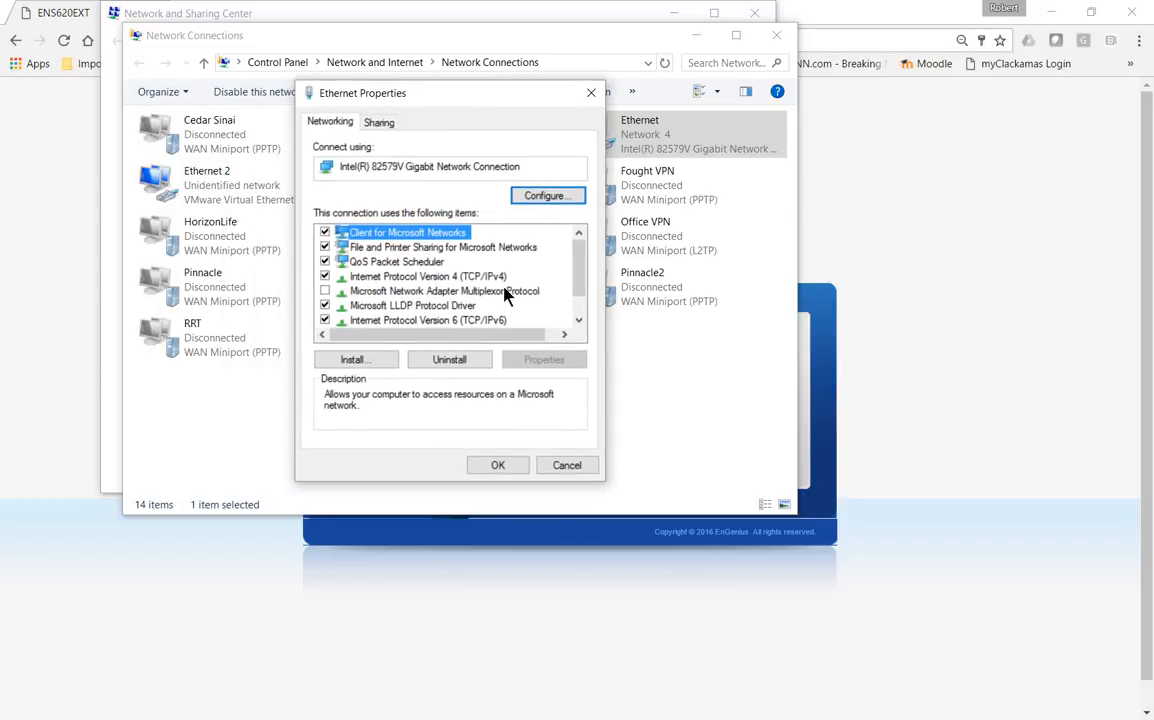
mouse_move(472, 280)
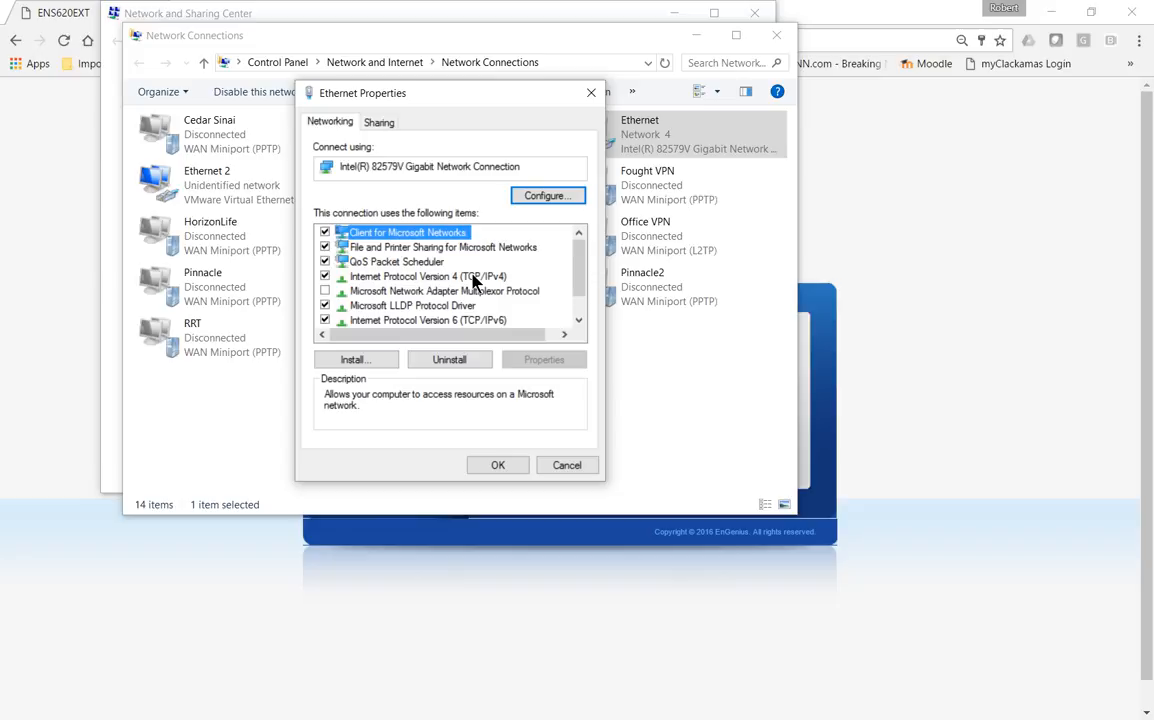
Add extra IPv4 address 192.168.1.5 / 255.255.255.0 to the Ethernet adapter's advanced settings
left_click(428, 276)
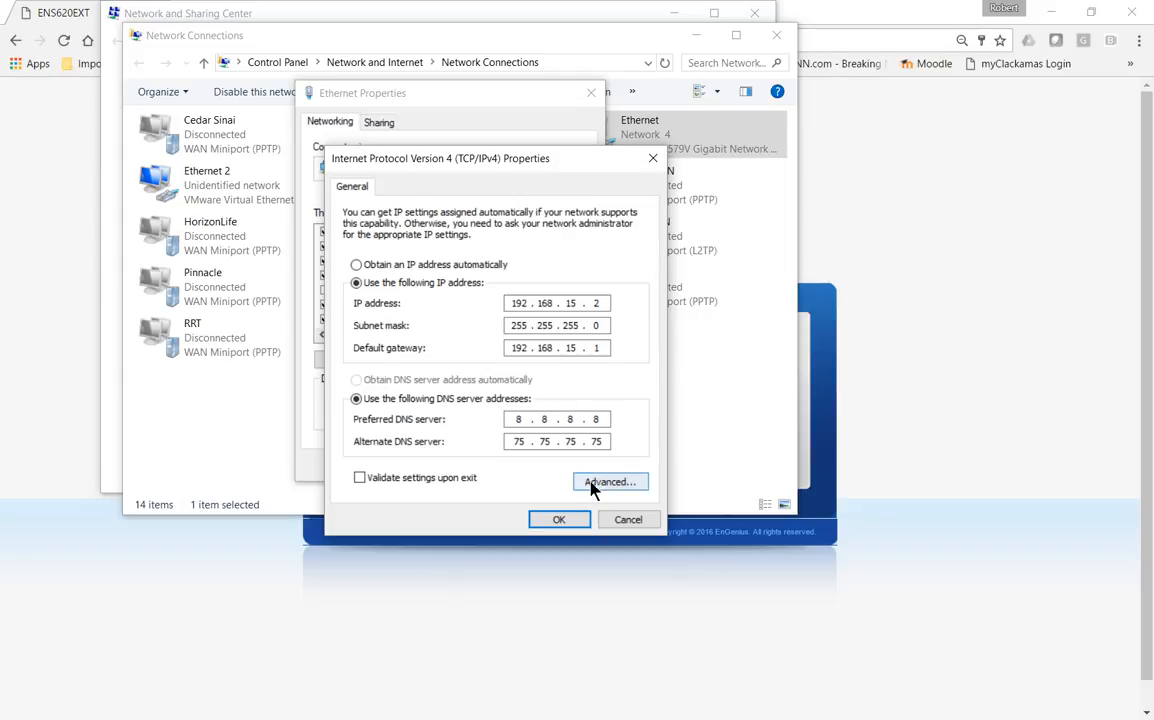
left_click(610, 480)
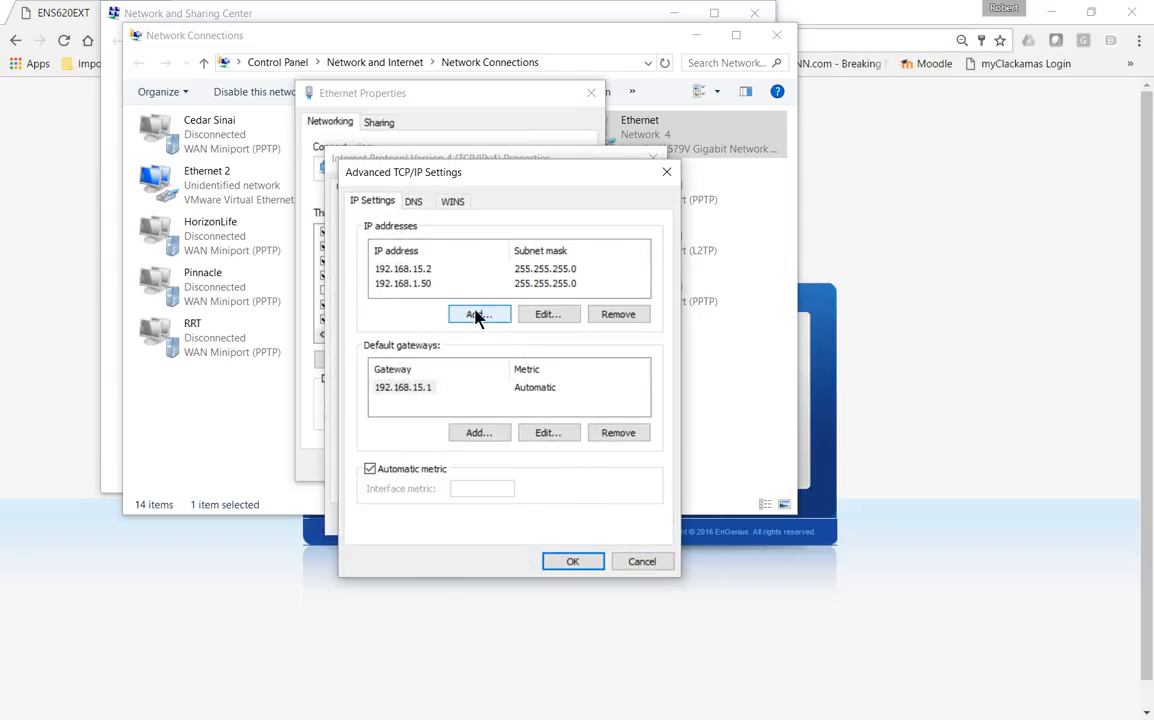
left_click(480, 314)
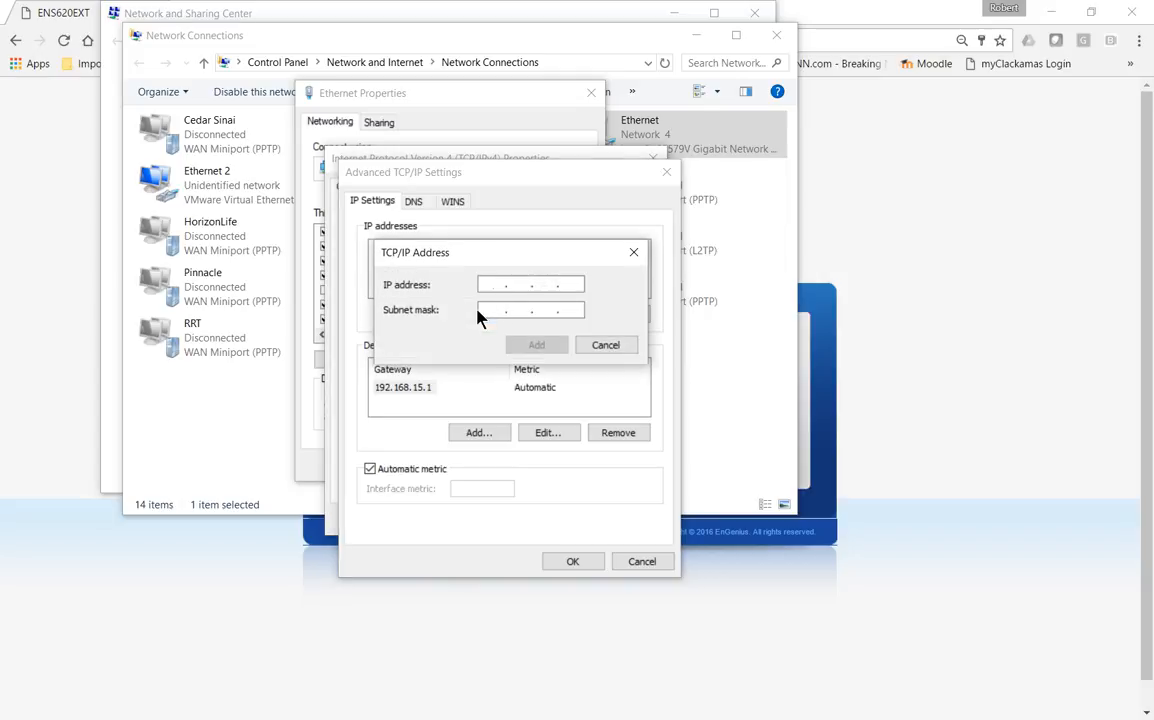
type("192.16")
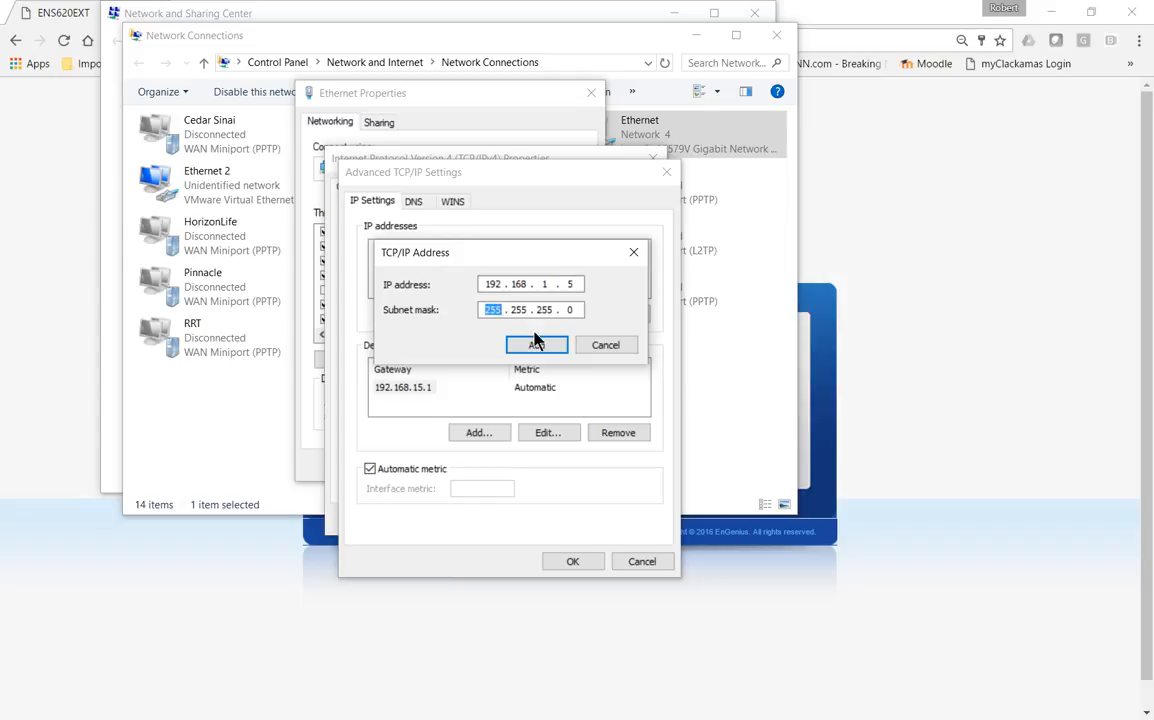
left_click(536, 344)
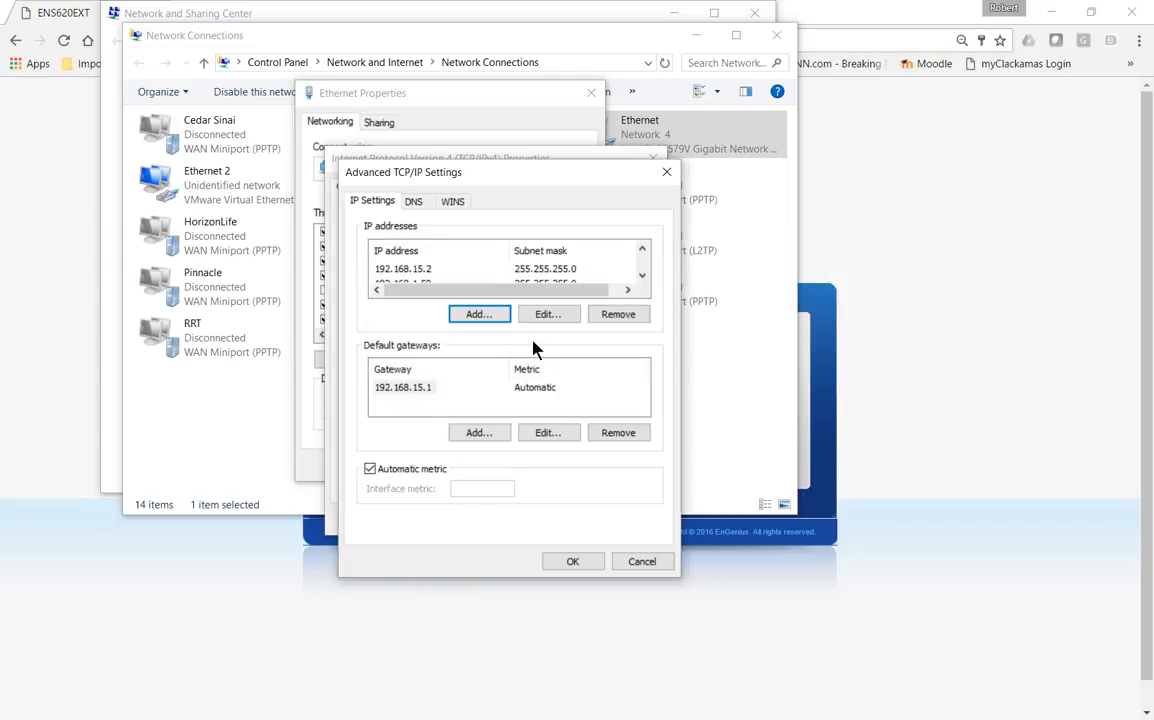
mouse_move(588, 468)
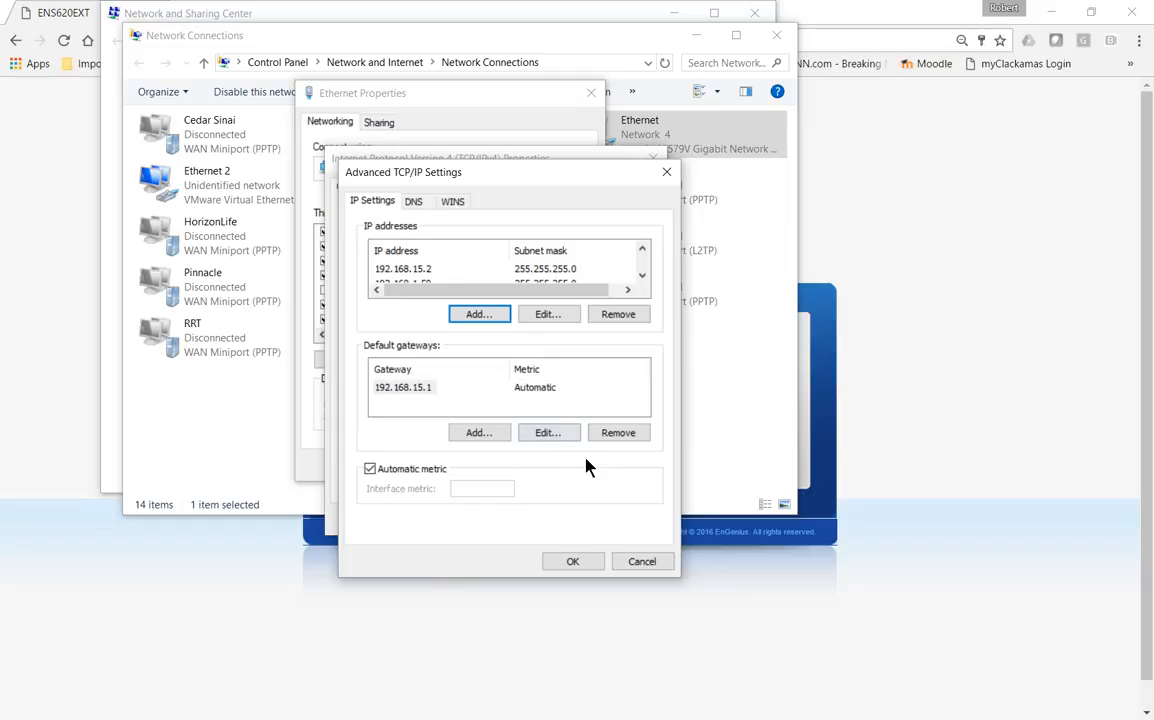
Close the Ethernet dialogs and open the Ethernet 2 adapter's IPv4 properties
left_click(572, 560)
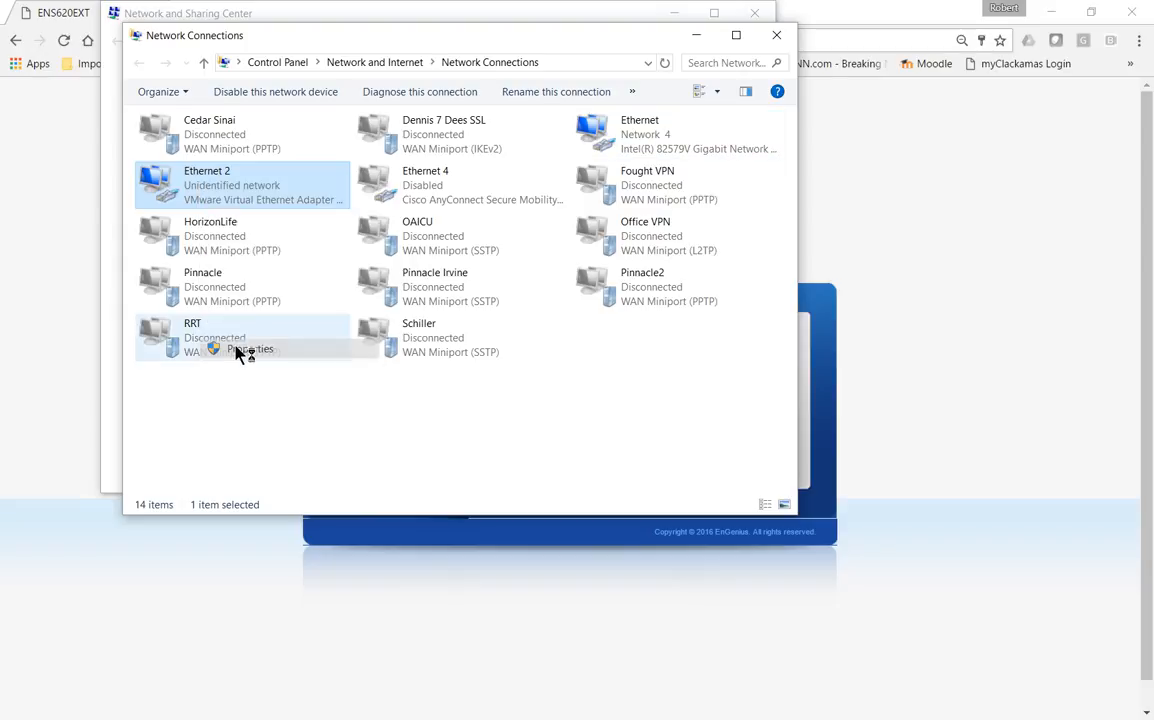
left_click(248, 348)
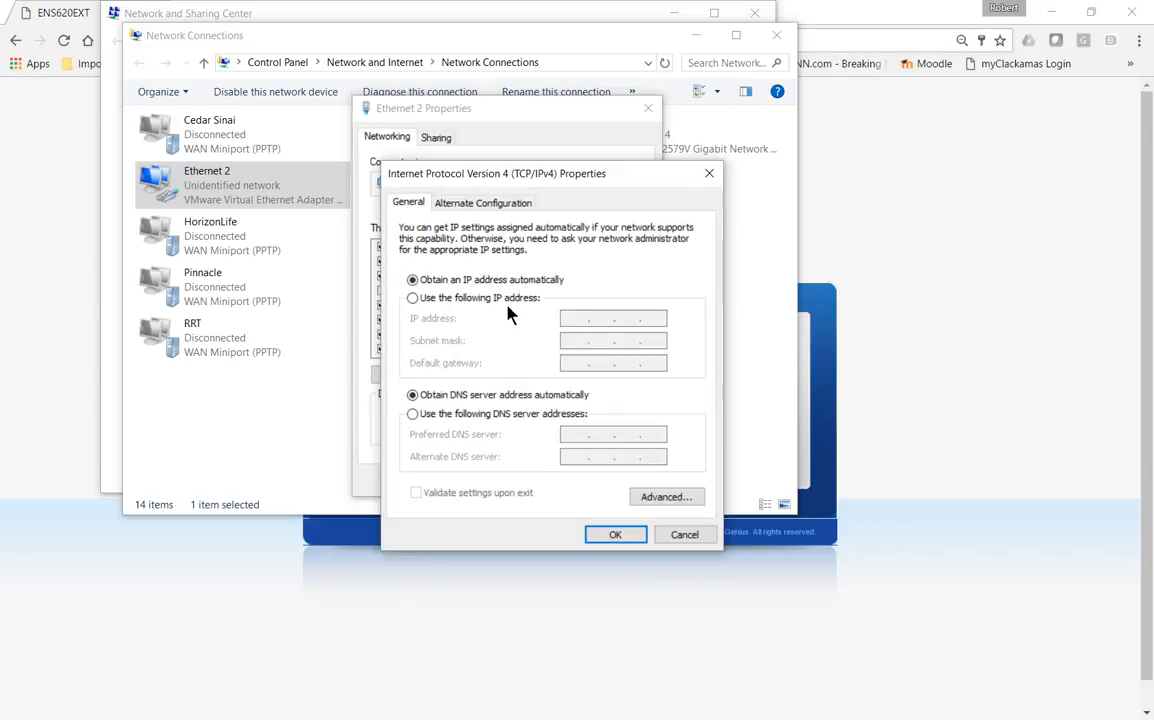
mouse_move(488, 310)
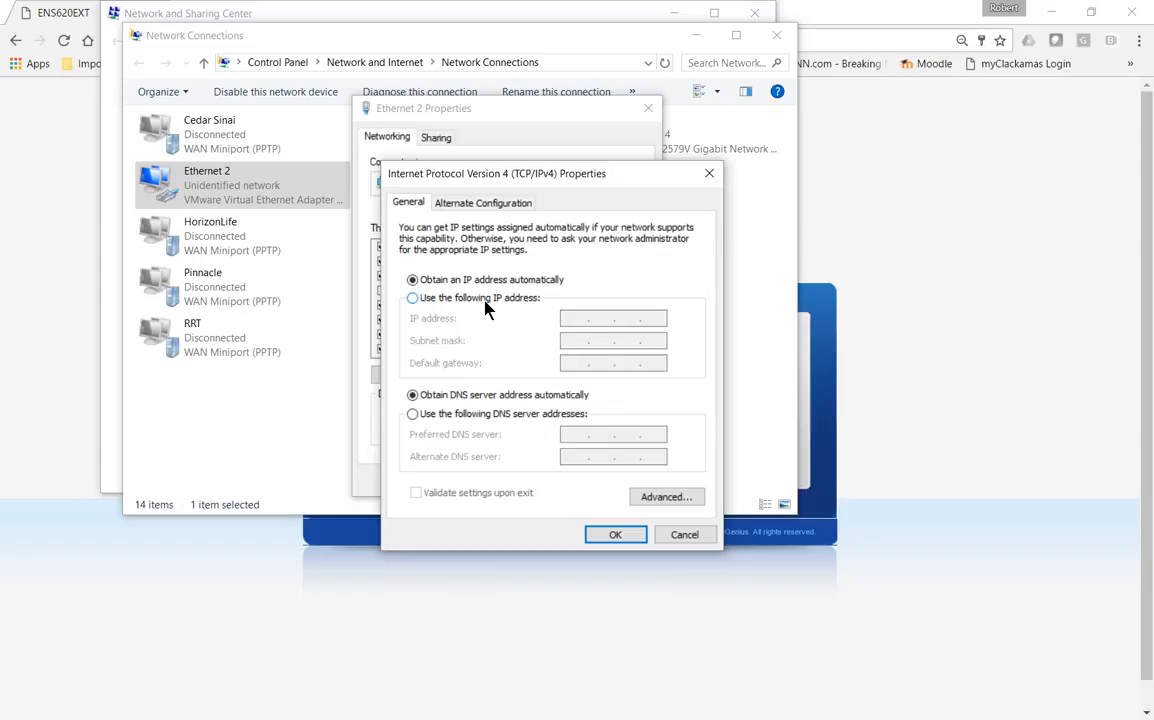
left_click(412, 298)
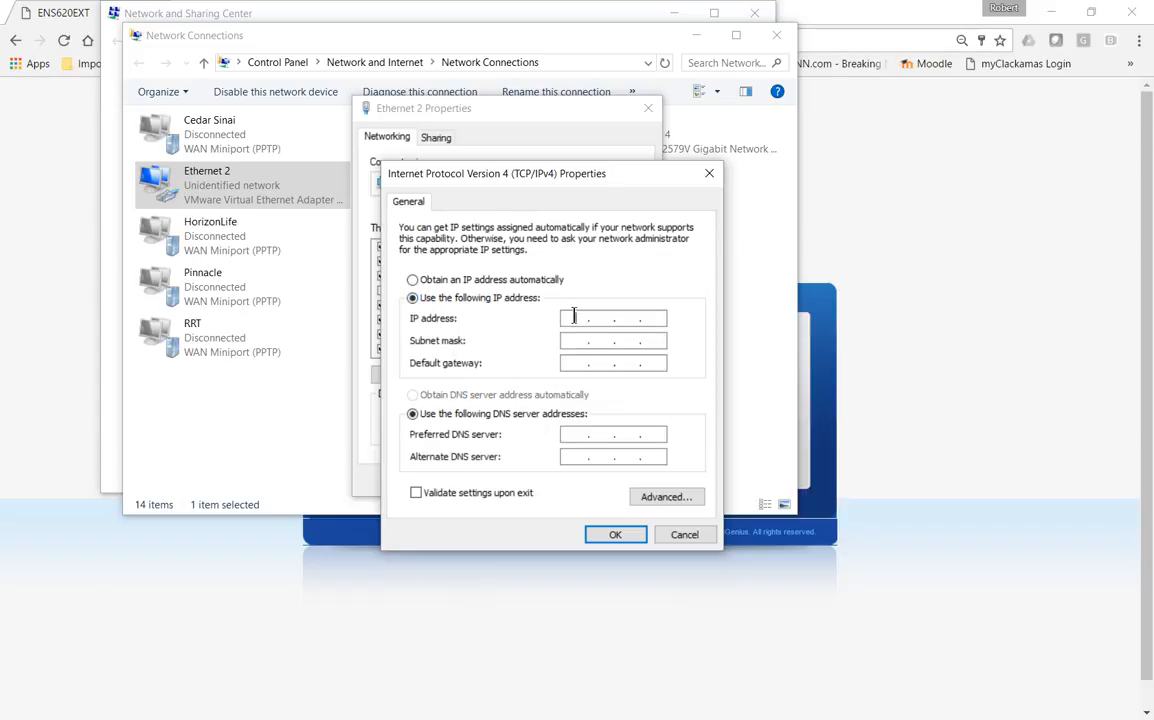
type("192.168.")
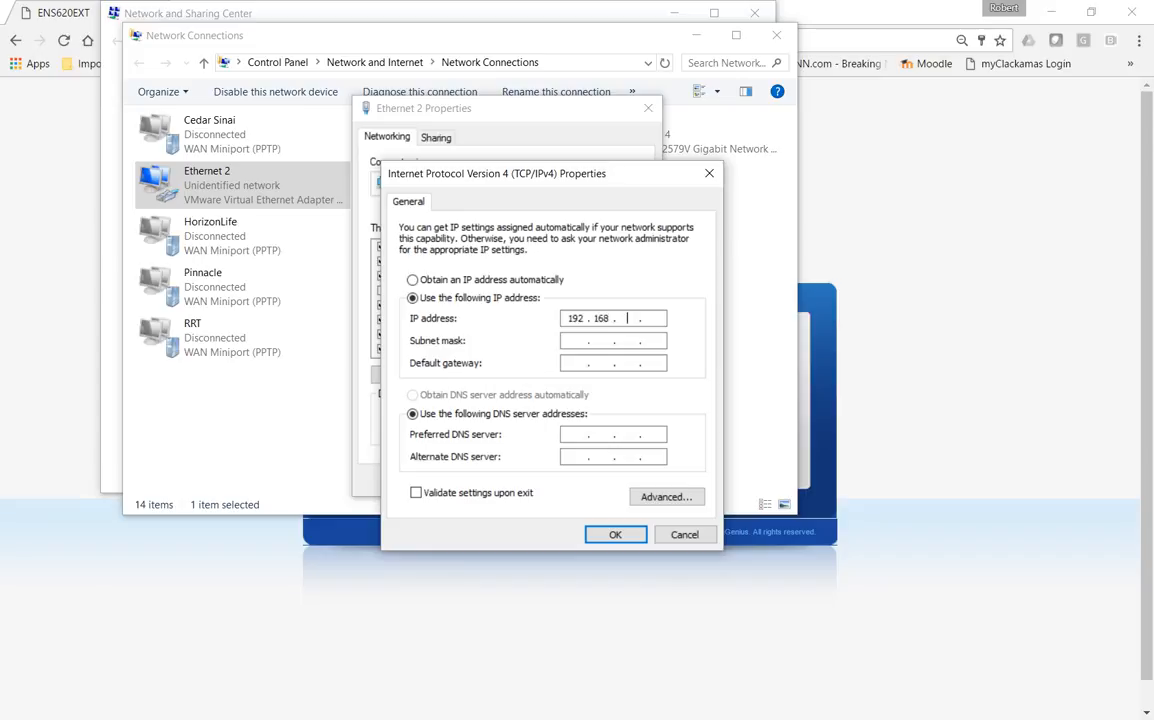
type("1")
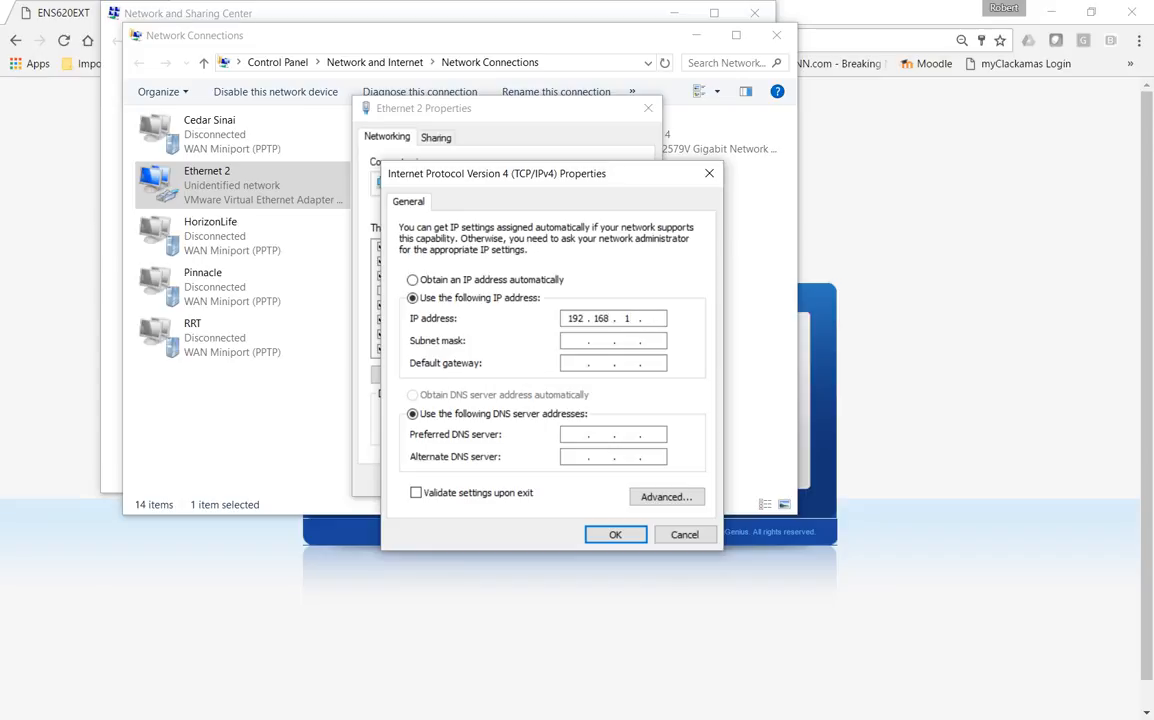
type("102")
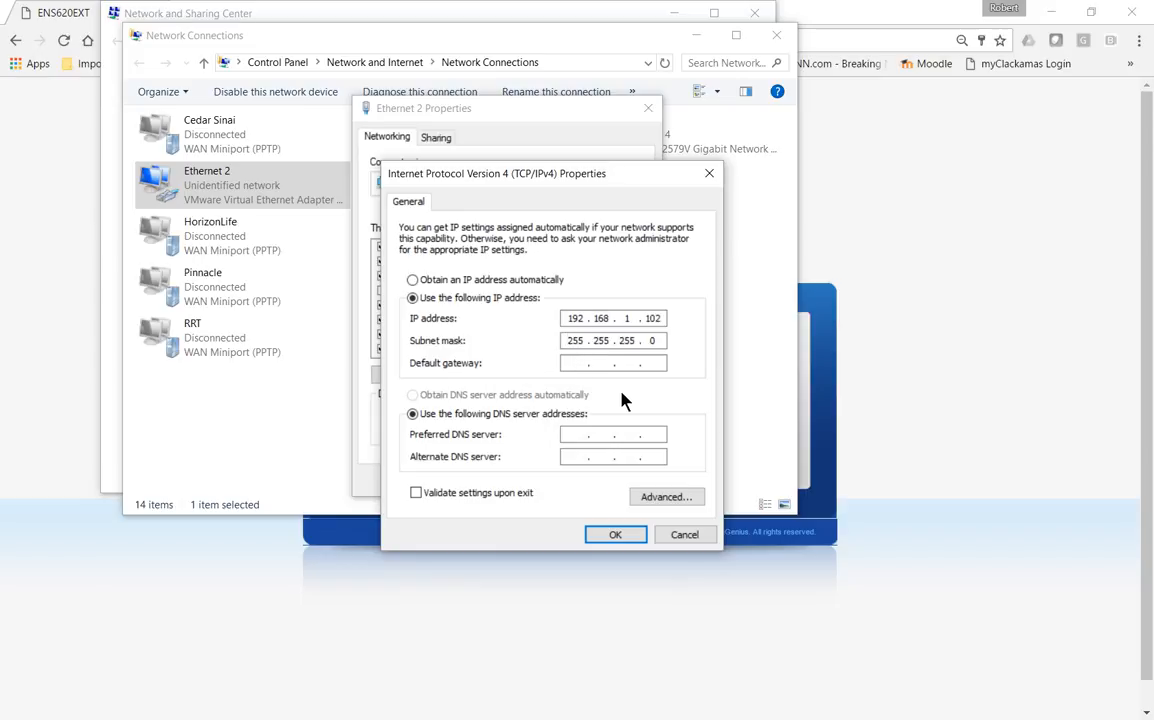
left_click(586, 364)
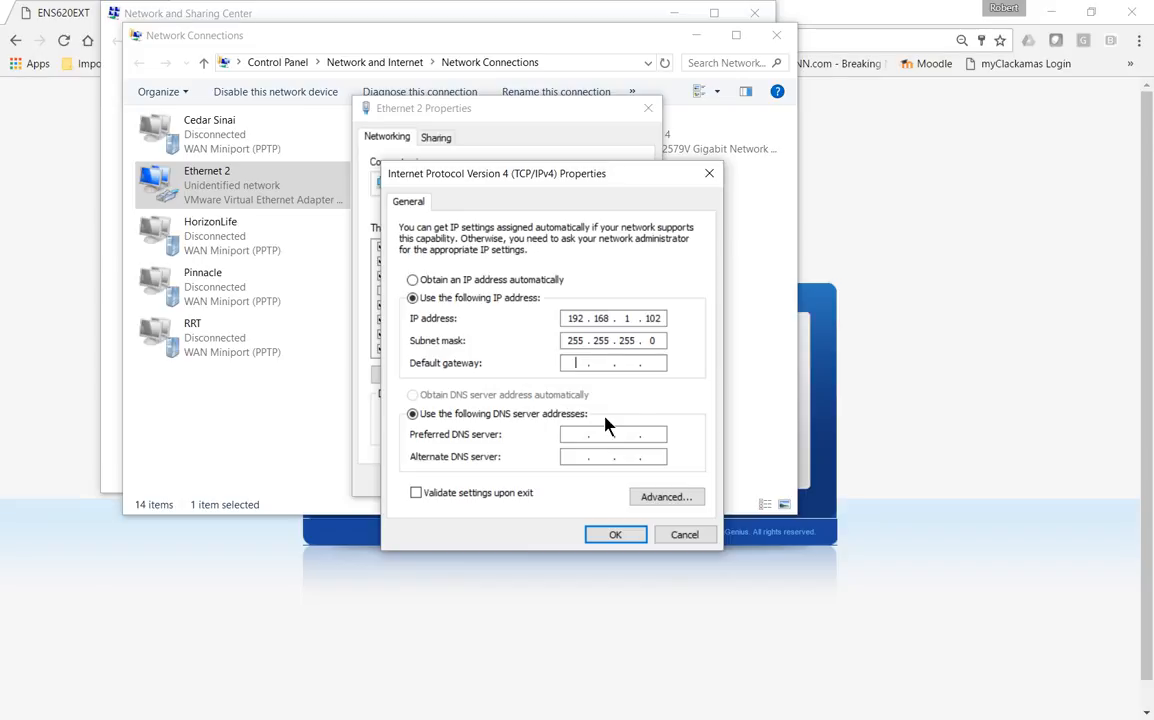
mouse_move(580, 454)
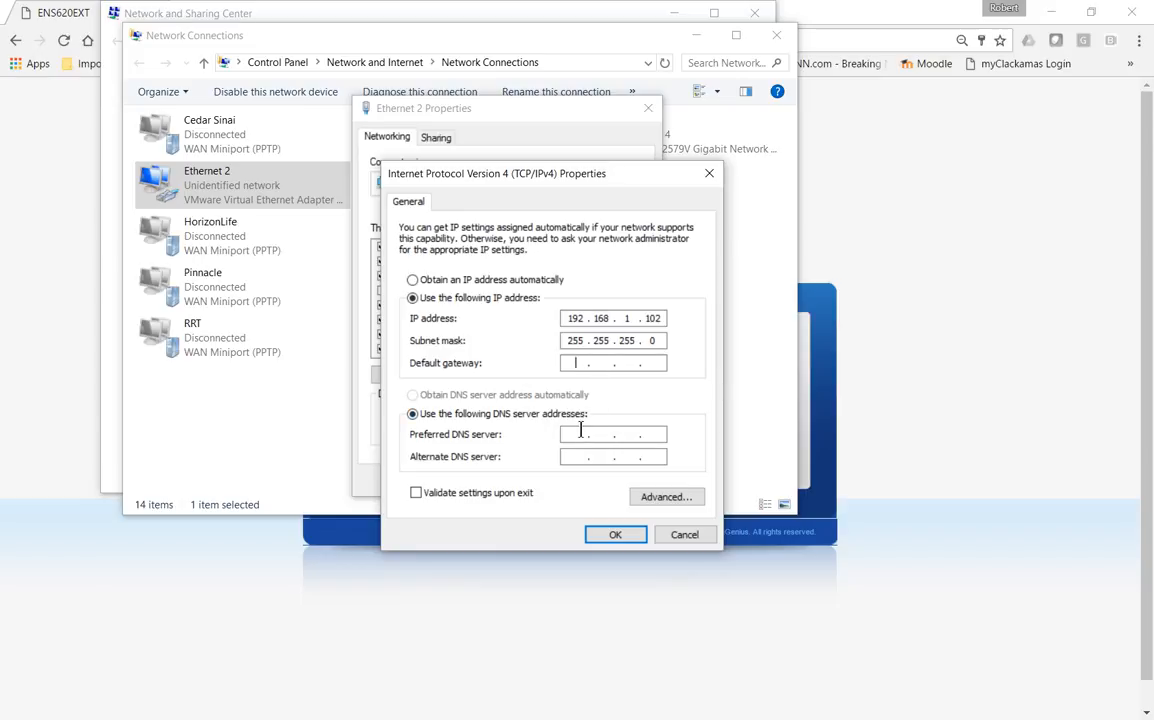
mouse_move(586, 494)
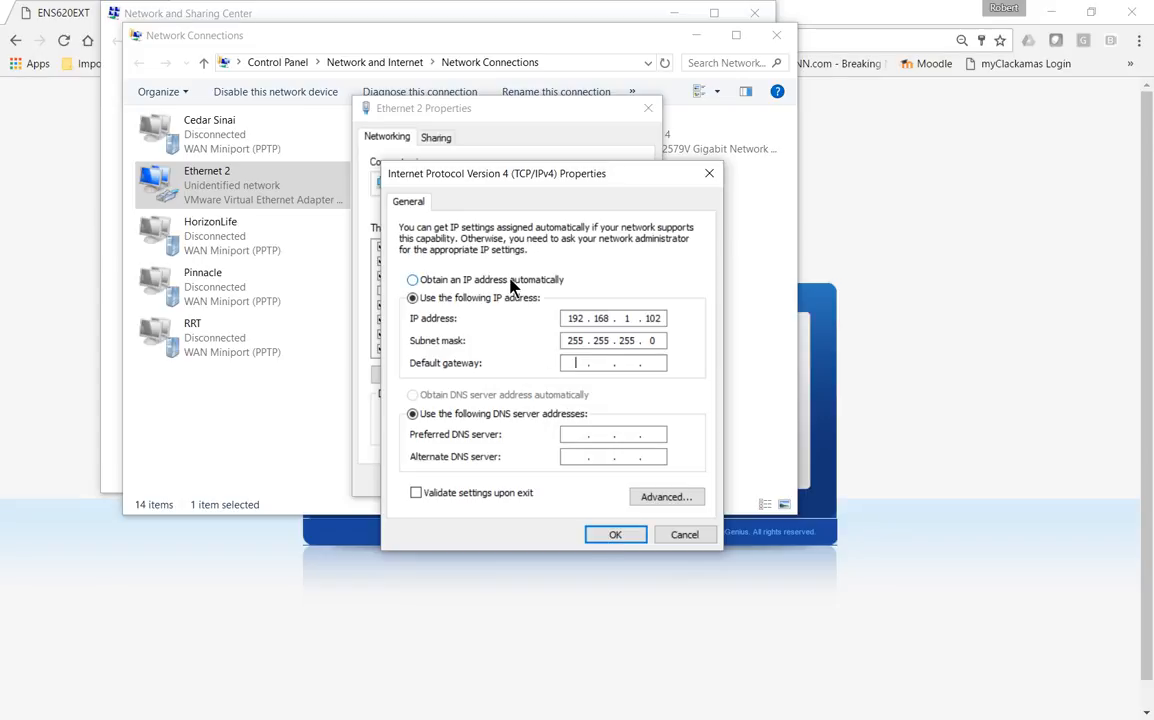
left_click(418, 280)
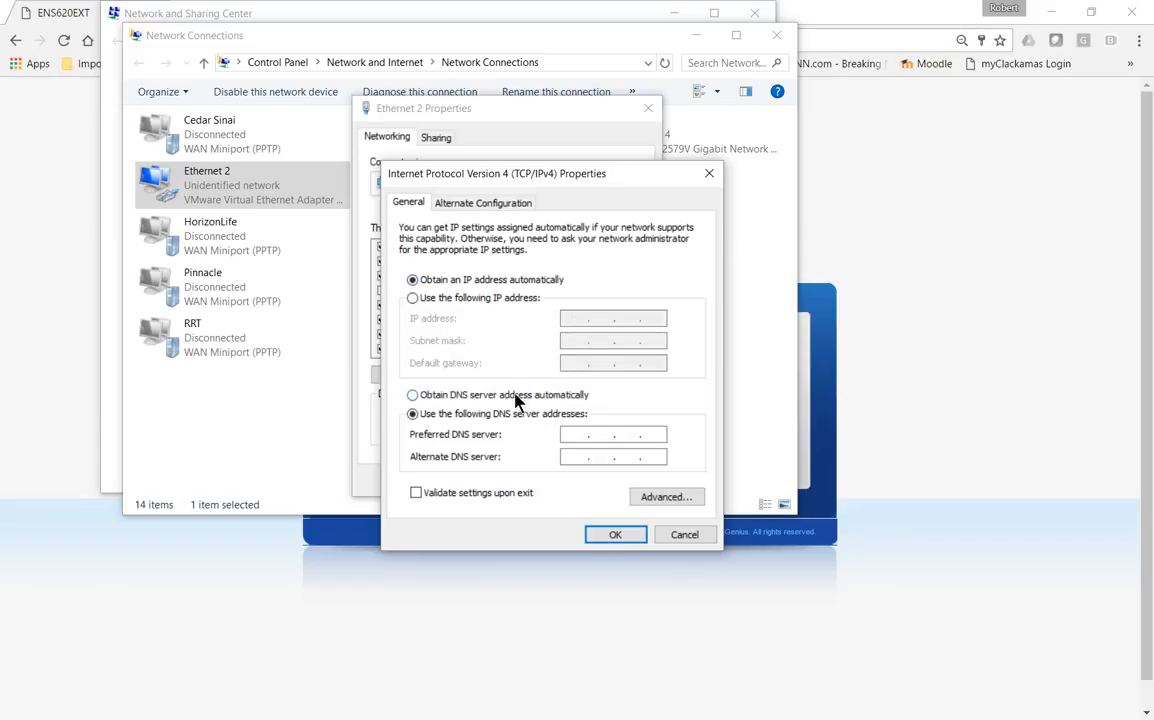
left_click(412, 396)
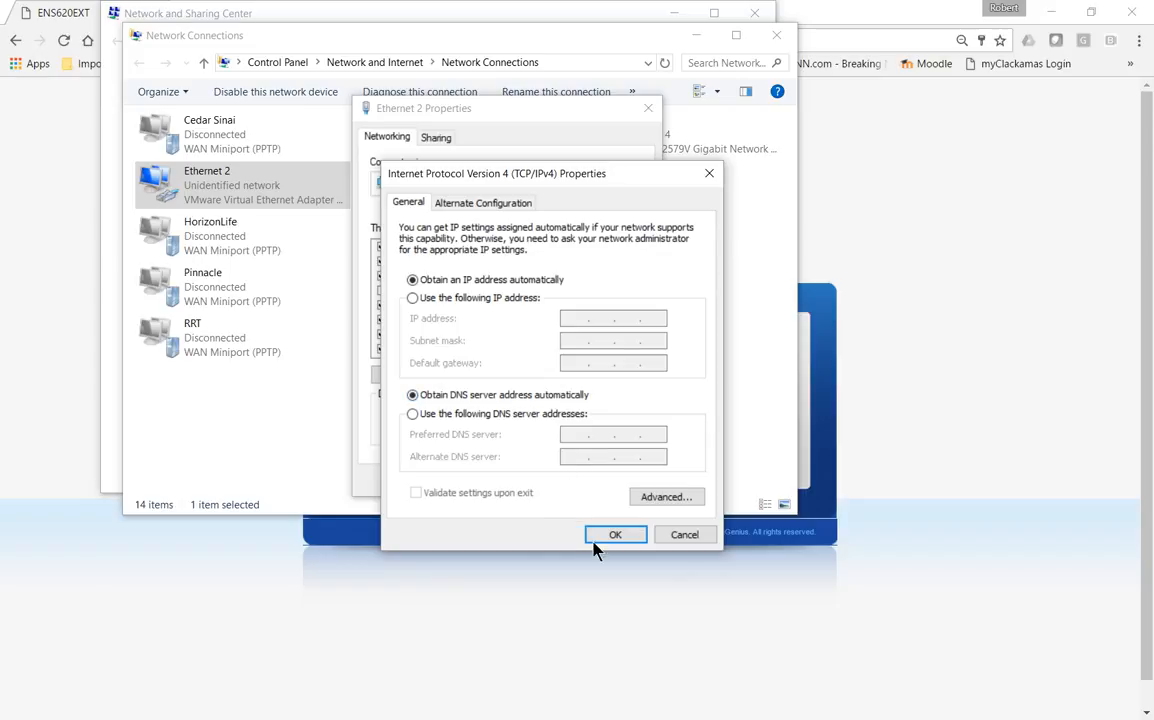
left_click(616, 534)
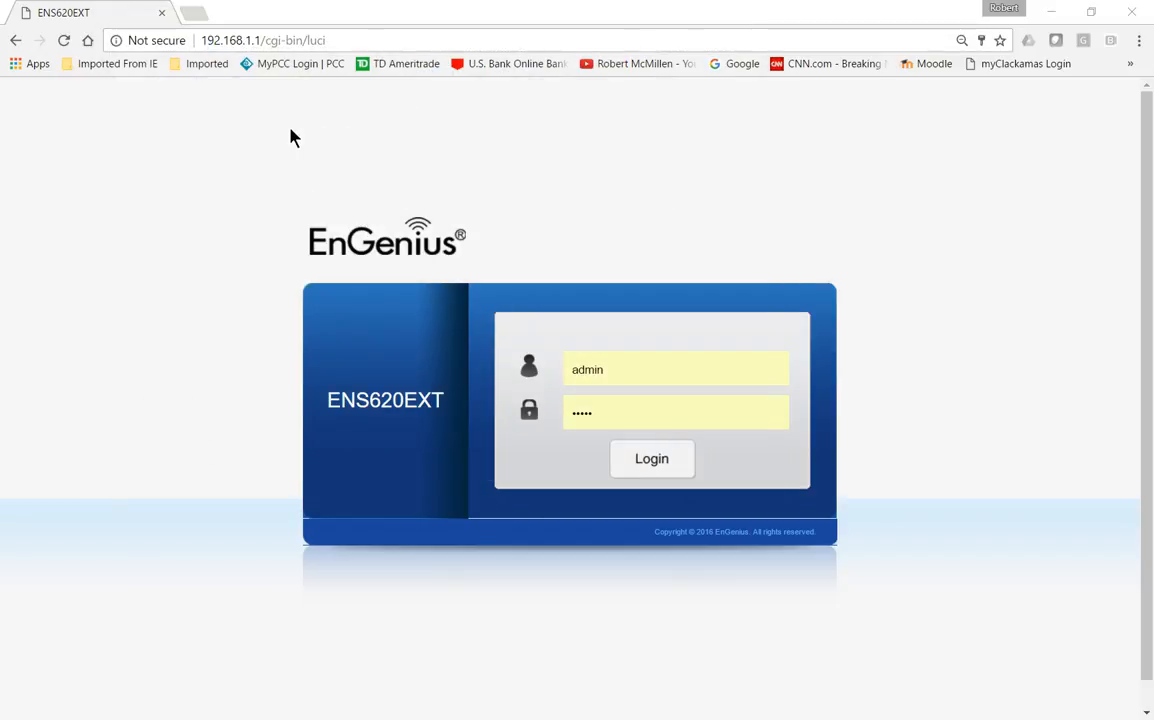
mouse_move(298, 130)
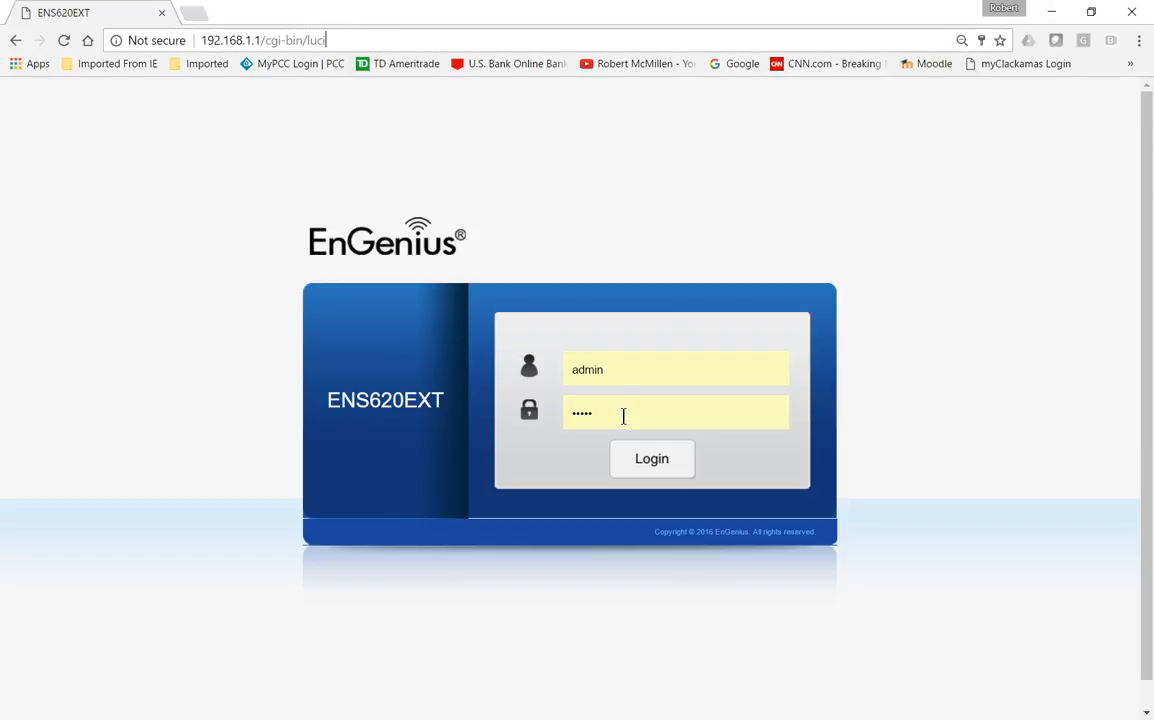
Log in as admin to reach the Device Status page
left_click(652, 458)
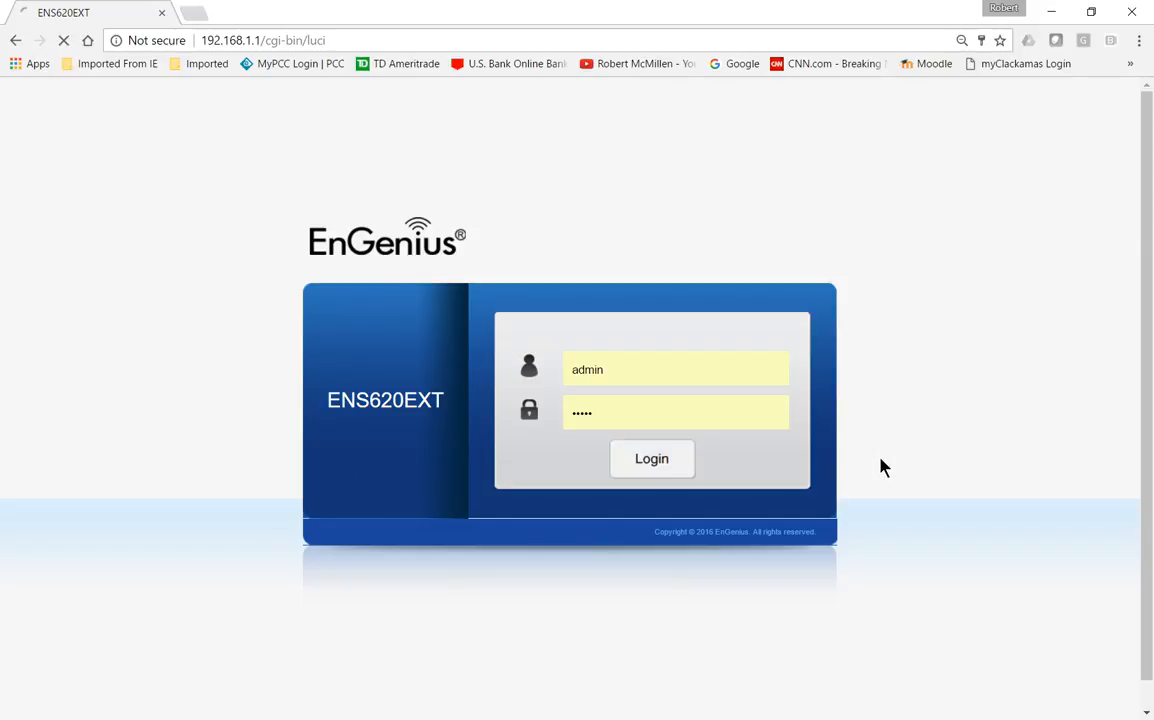
left_click(652, 458)
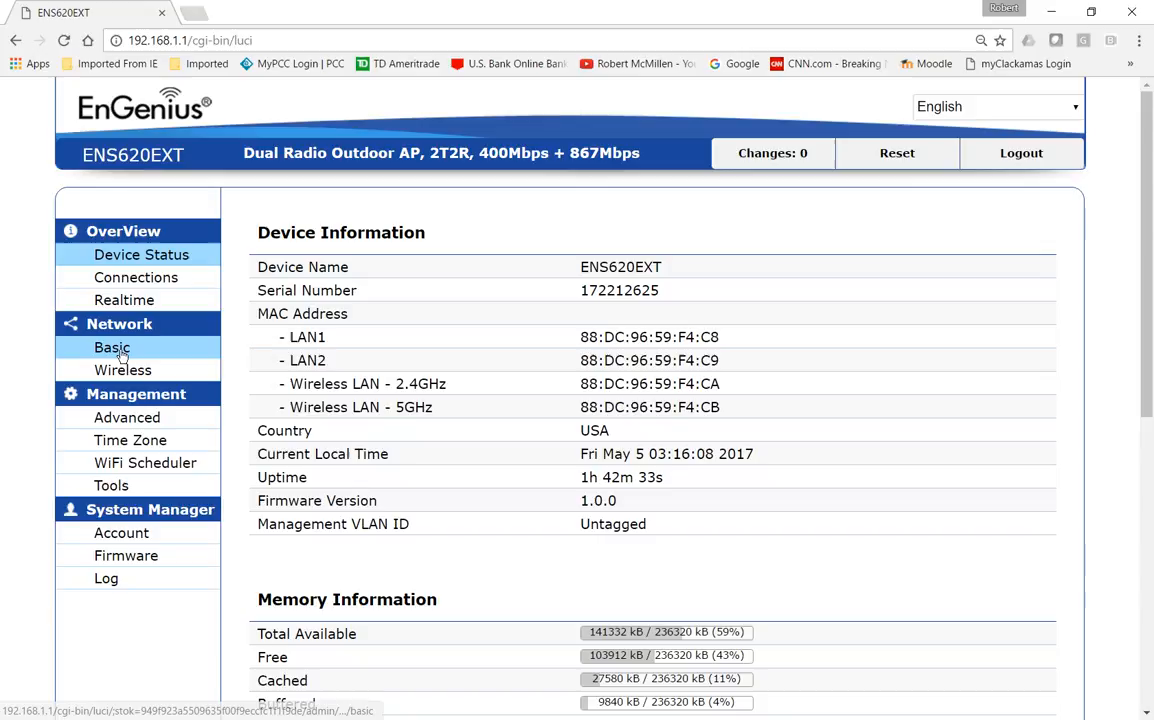
Show the Network Basic settings (static 192.168.1.1) and open a Command Prompt
left_click(112, 348)
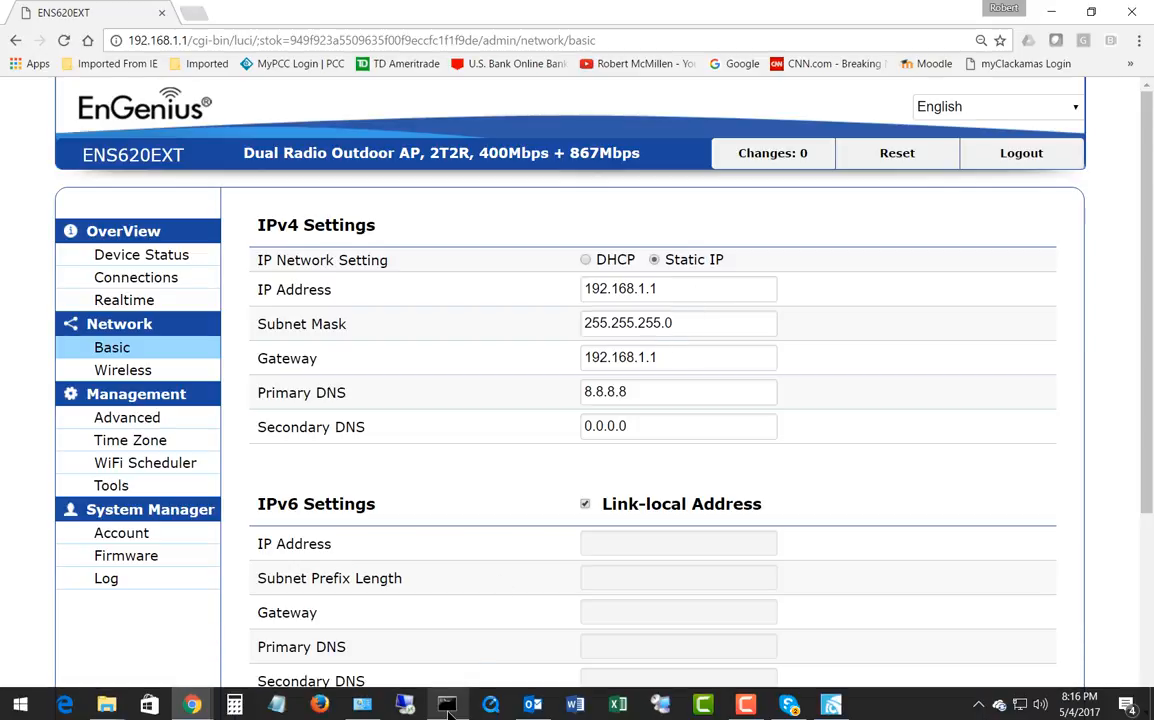
left_click(436, 702)
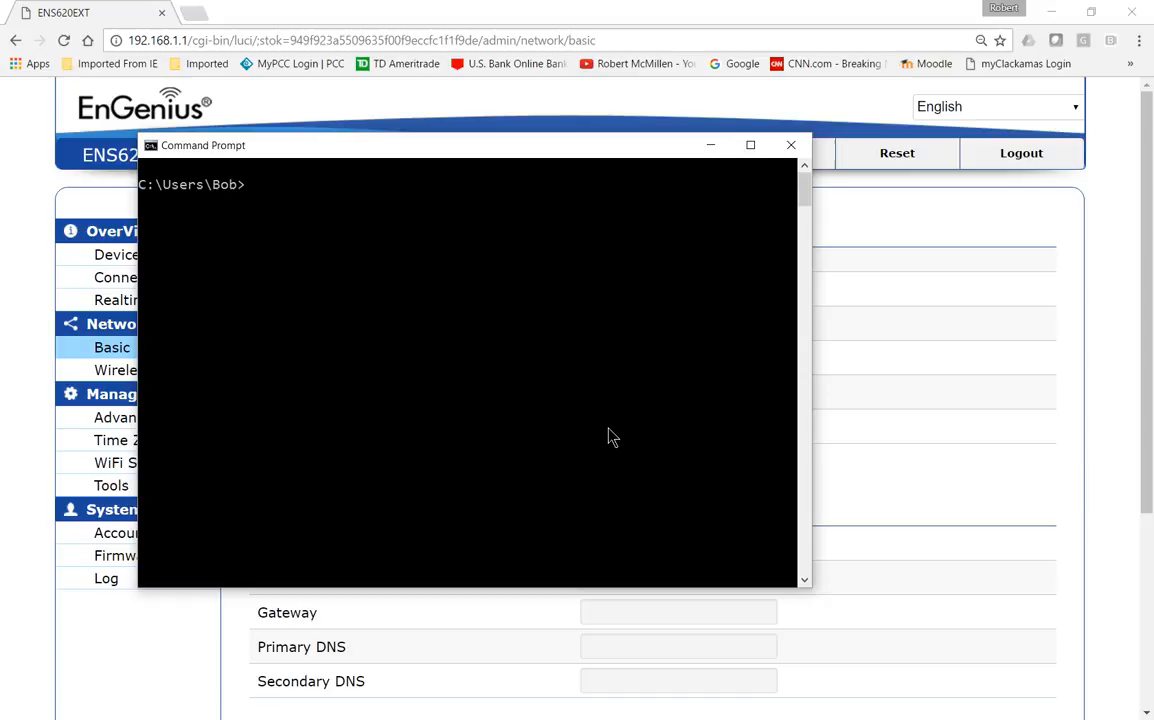
Run ipconfig to read the PC's 192.168.15.x configuration, then return to Chrome
type("ipconfig")
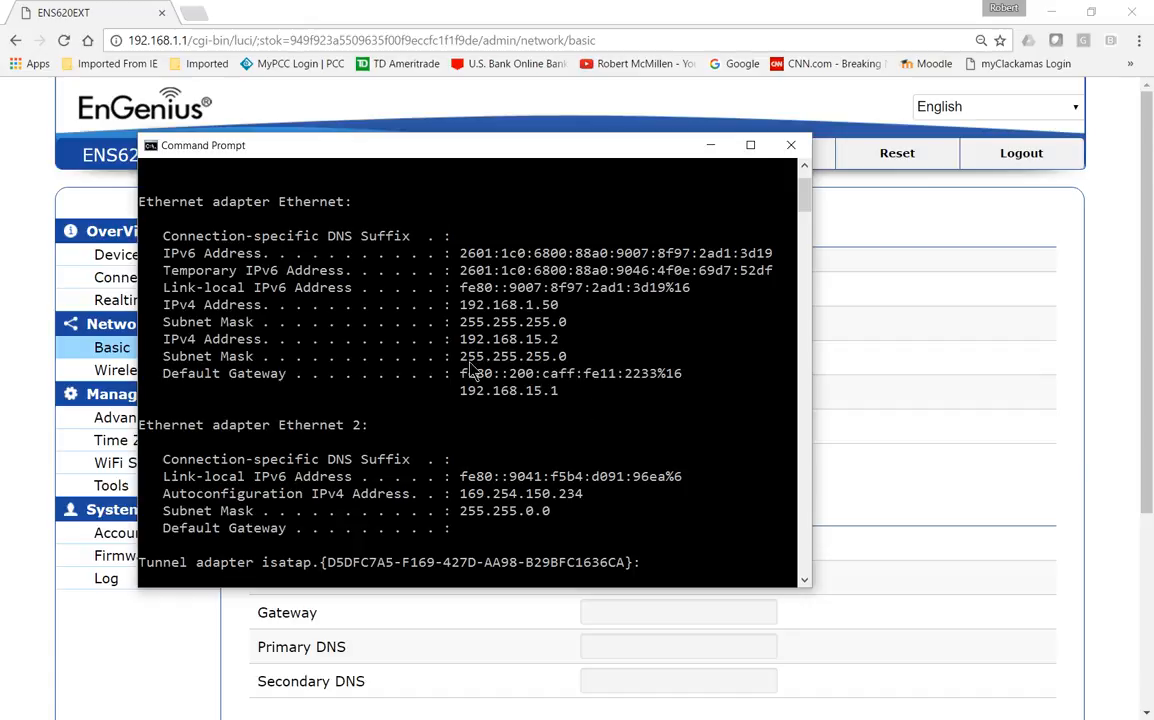
left_click(550, 296)
type("192.168.1")
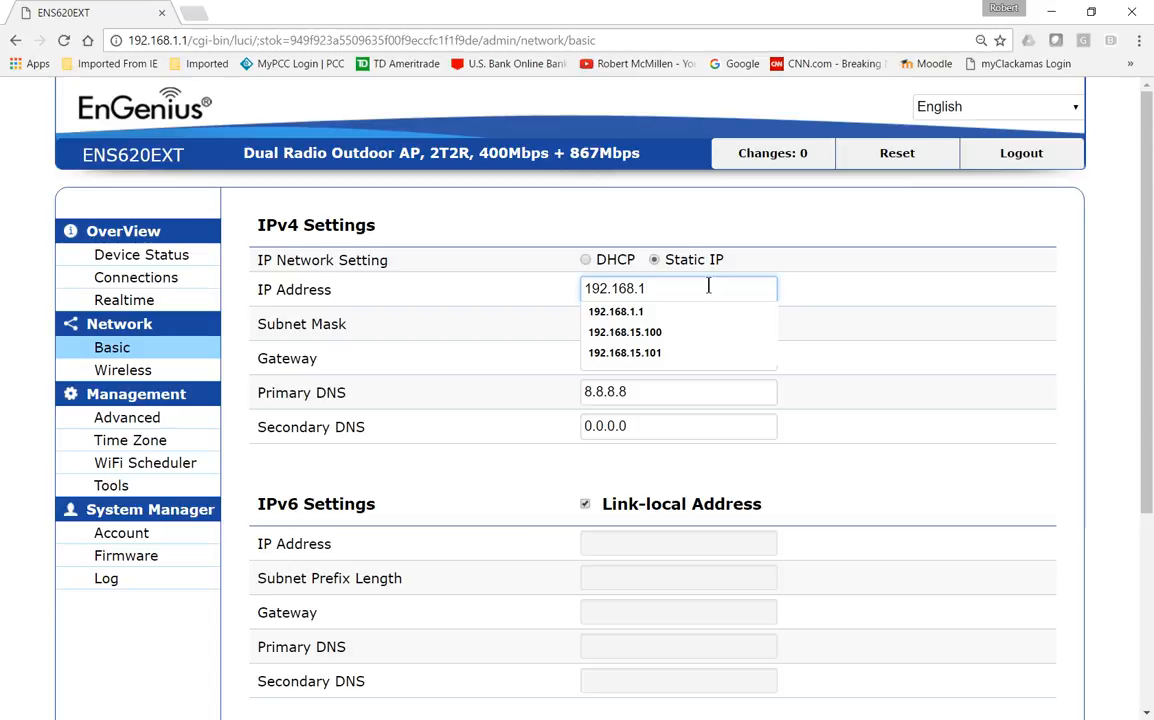
Set the static IP to 192.168.15.100 and the gateway to 192.168.15.1 from the ipconfig output
left_click(624, 332)
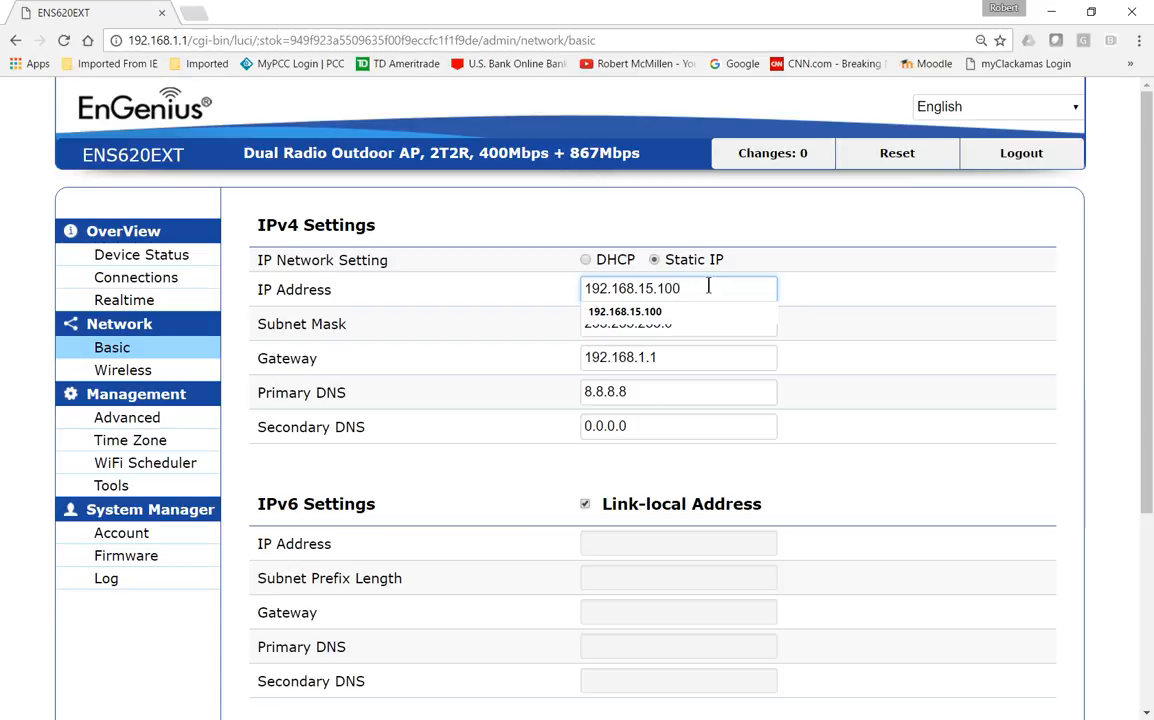
left_click(678, 356)
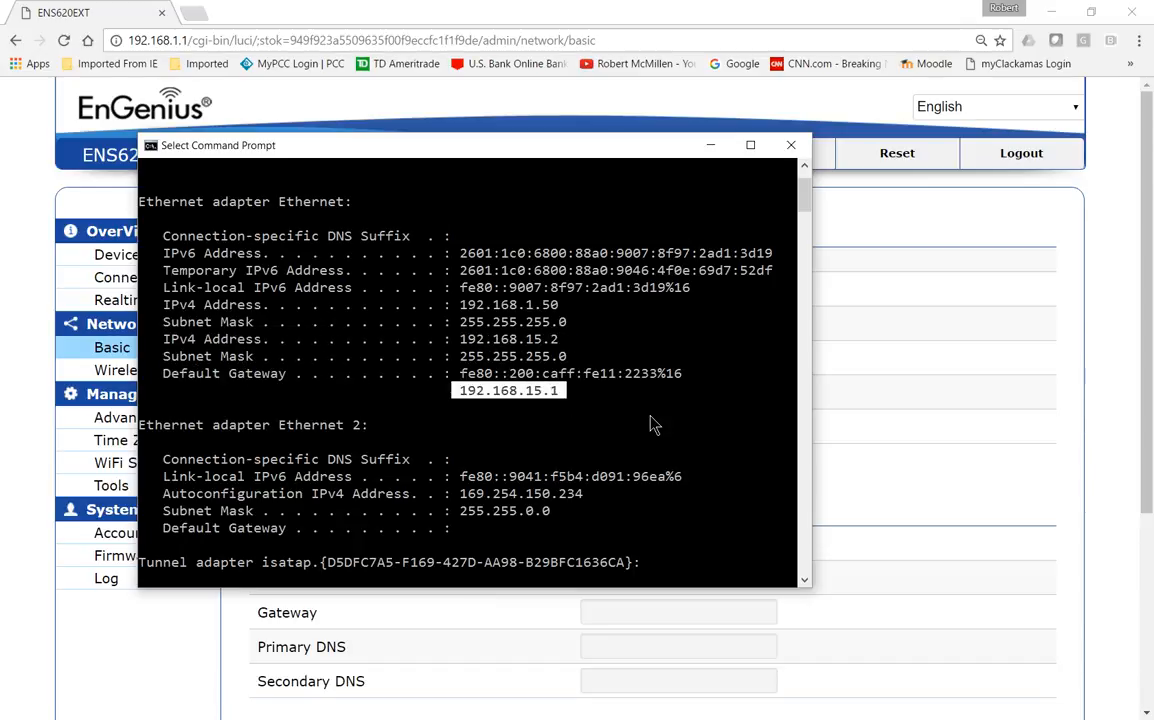
left_click(792, 144)
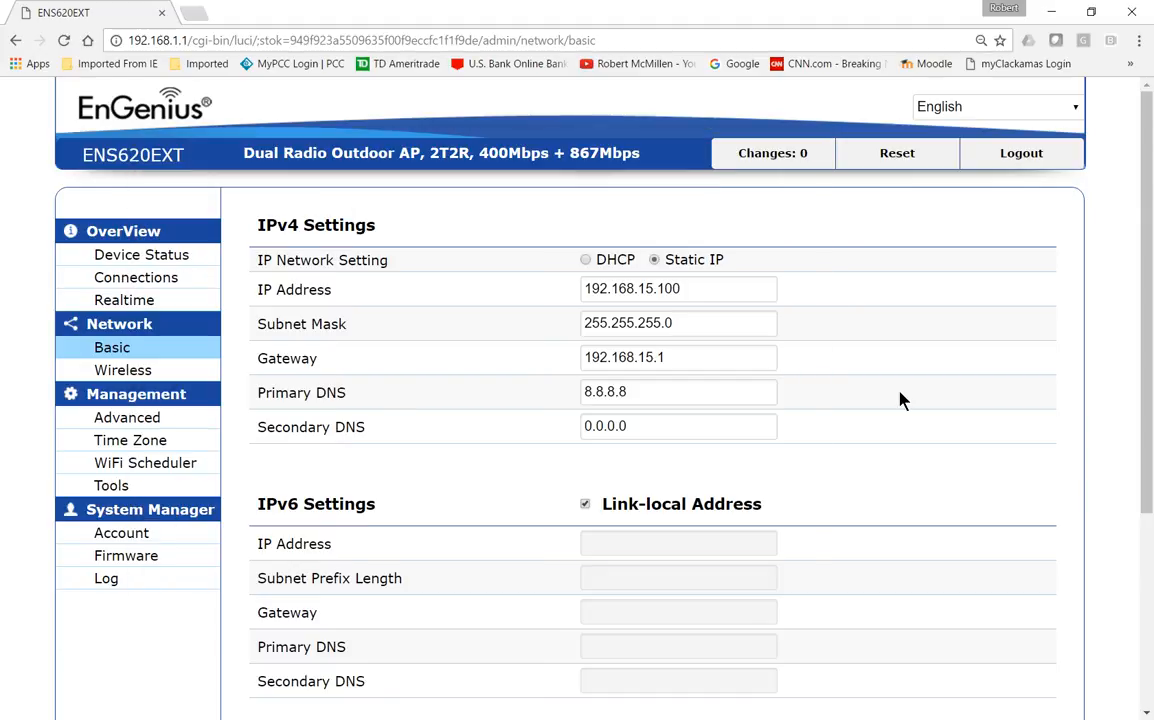
mouse_move(896, 408)
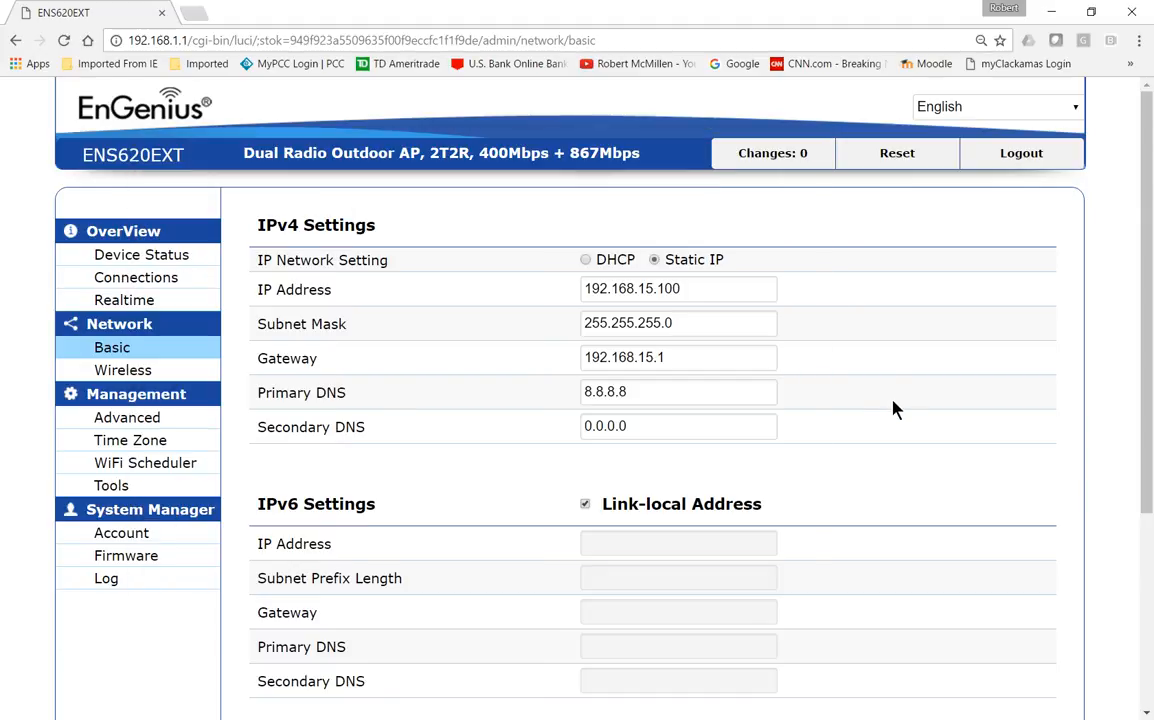
scroll("down", 3)
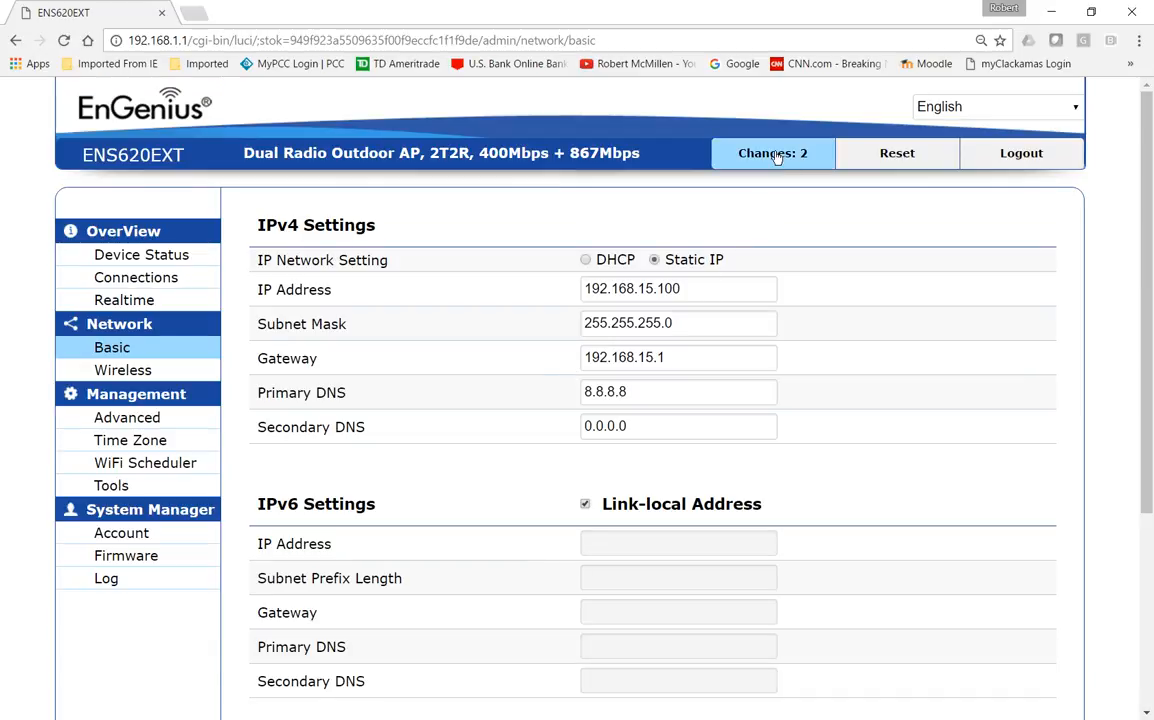
Apply the 2 pending IP and gateway changes and check the PC's network status
left_click(772, 152)
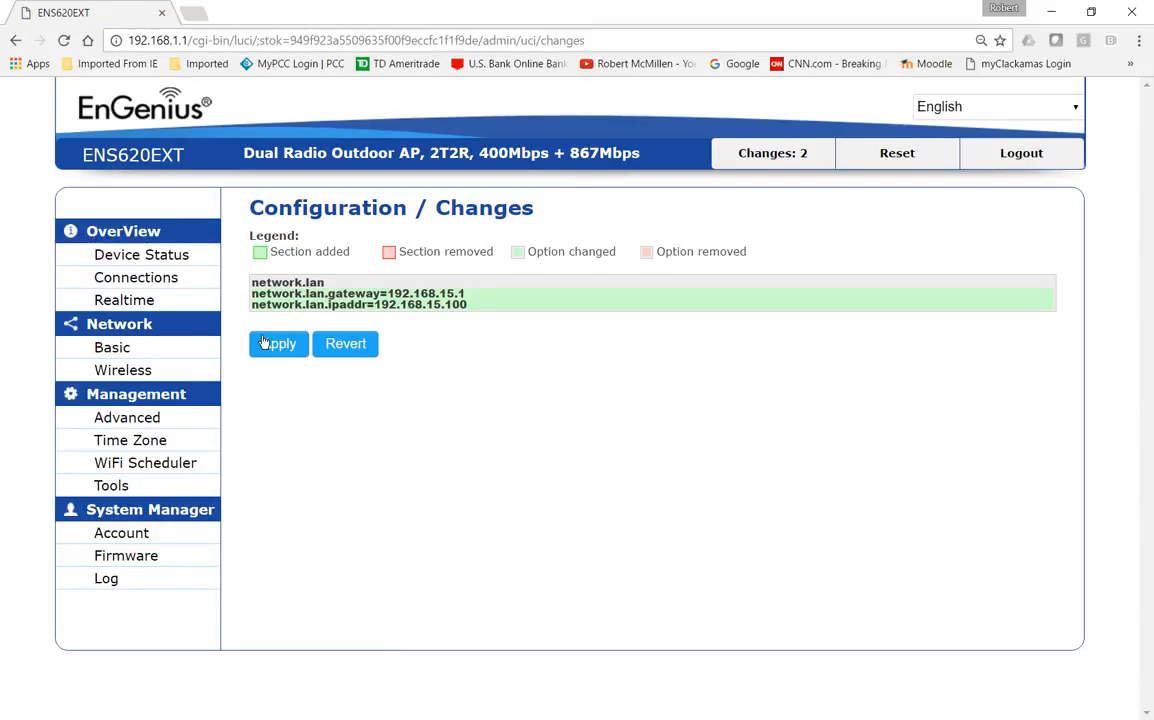
left_click(278, 344)
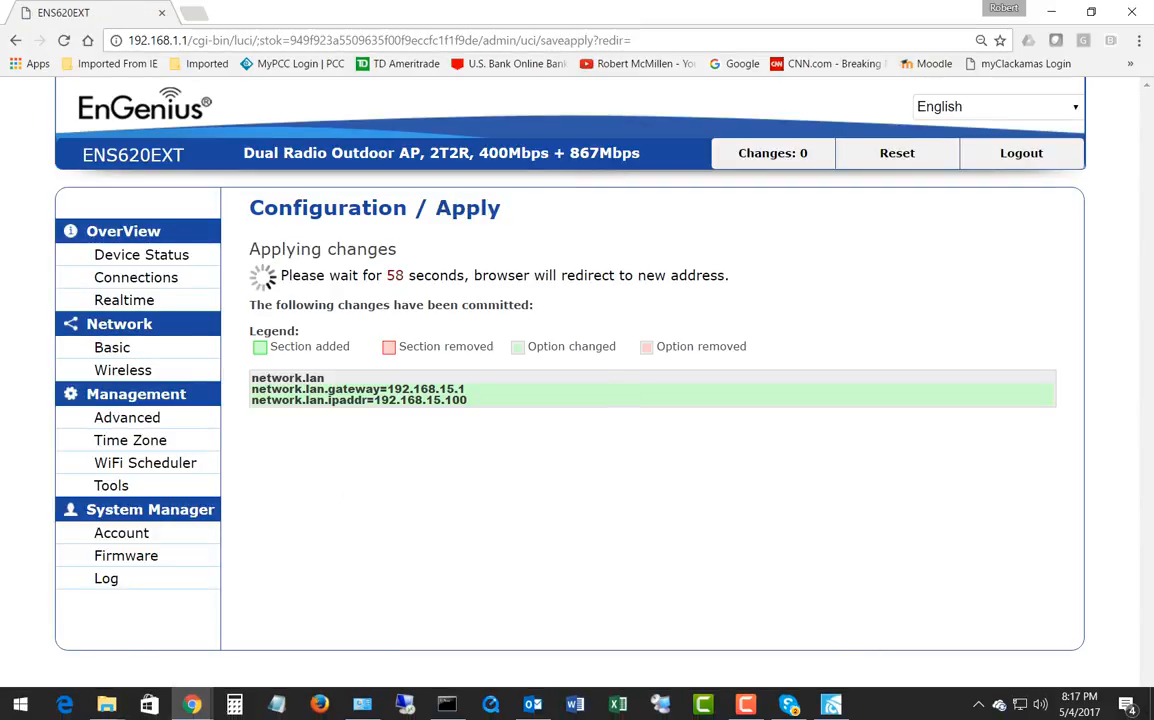
left_click(1016, 704)
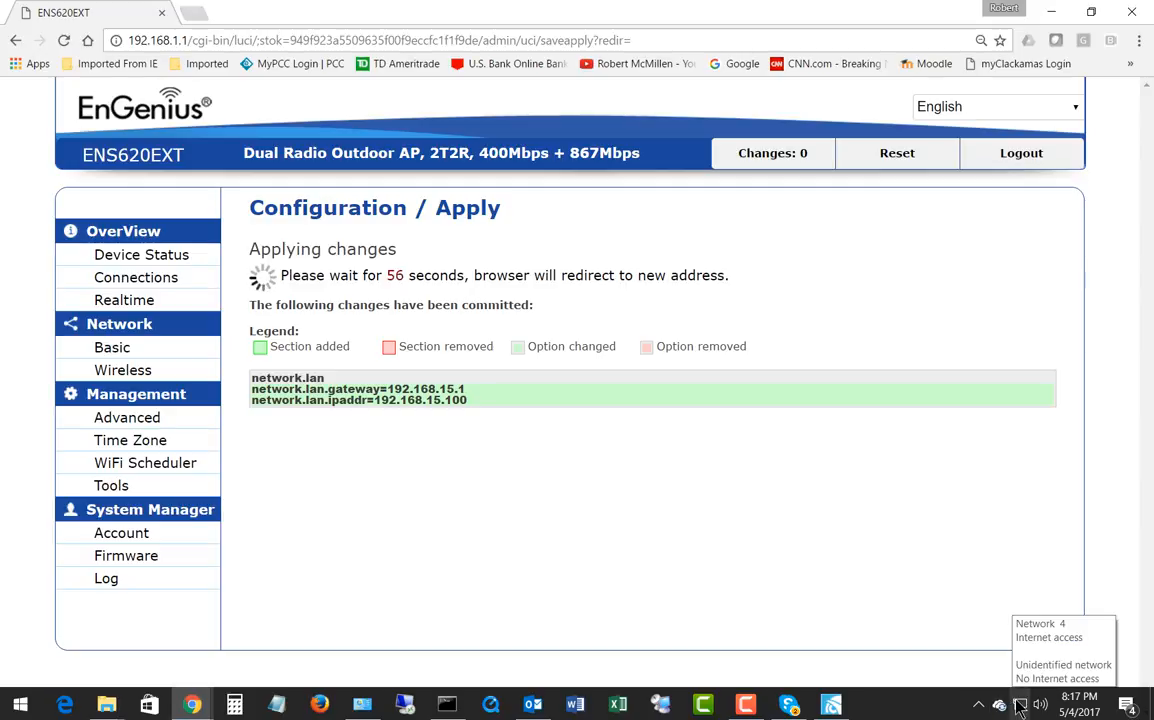
mouse_move(664, 552)
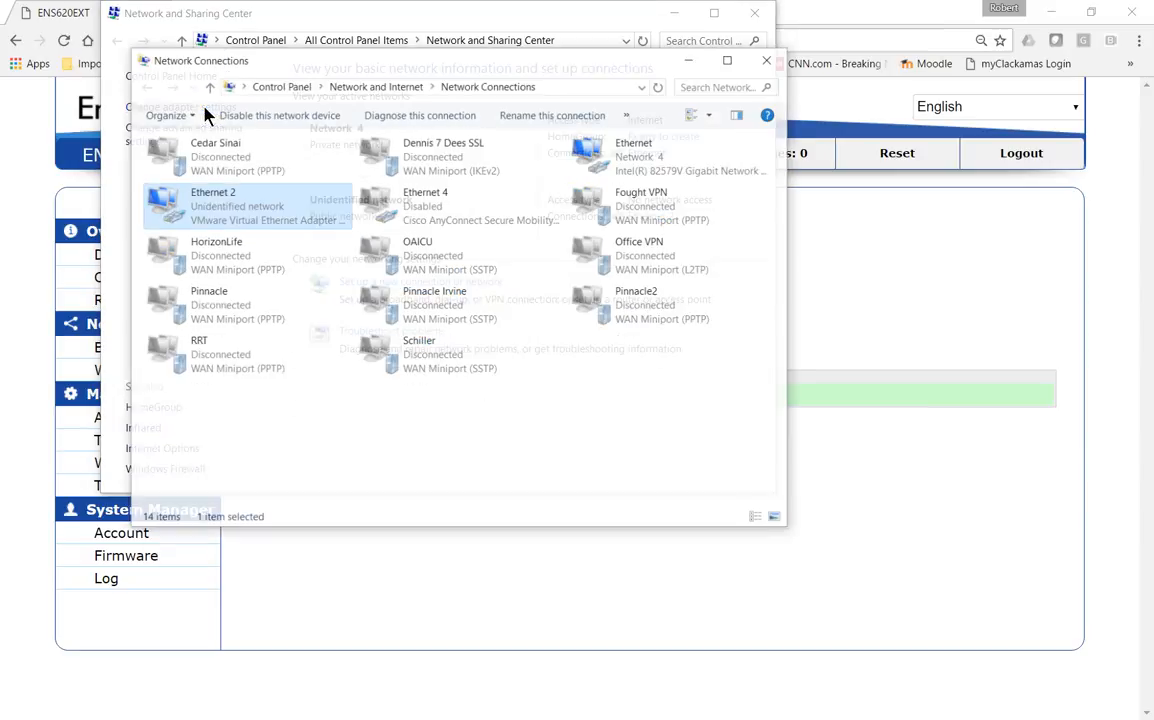
right_click(212, 184)
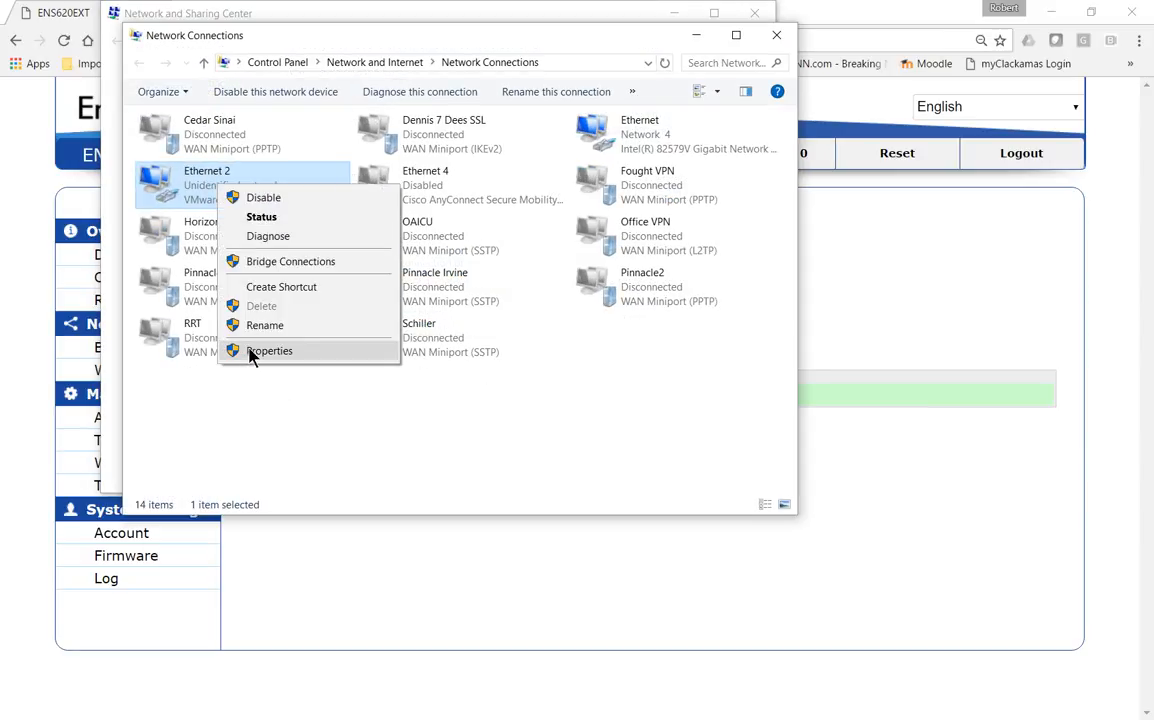
left_click(268, 350)
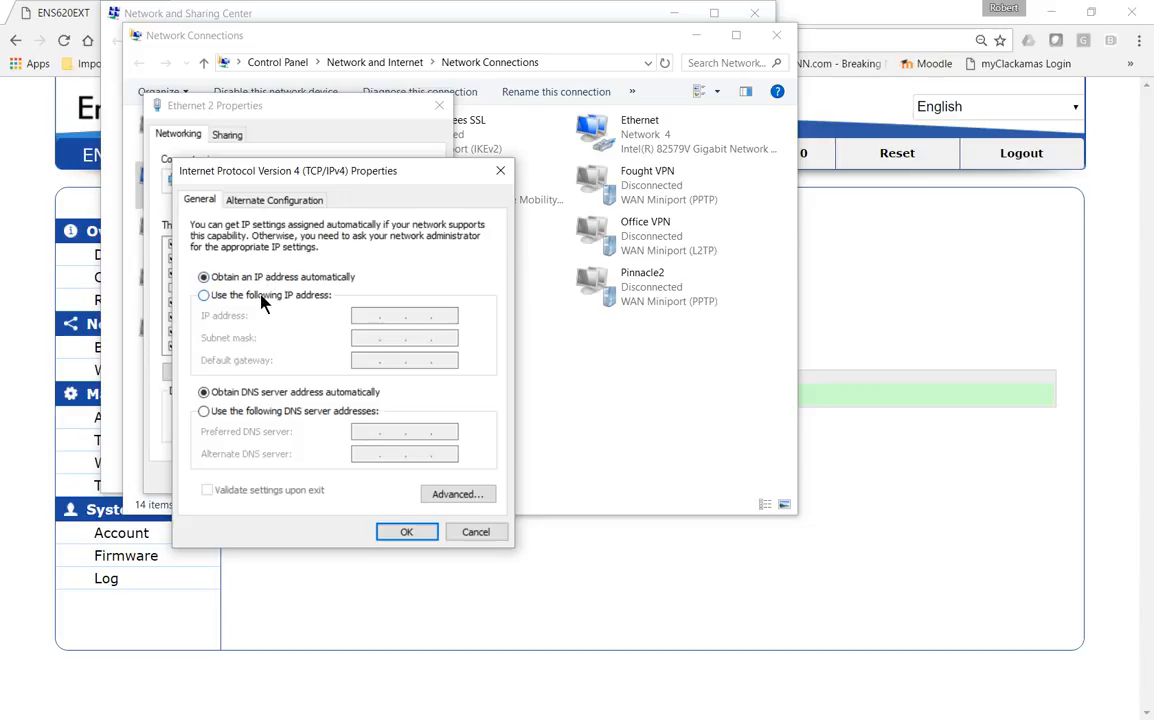
left_click(202, 296)
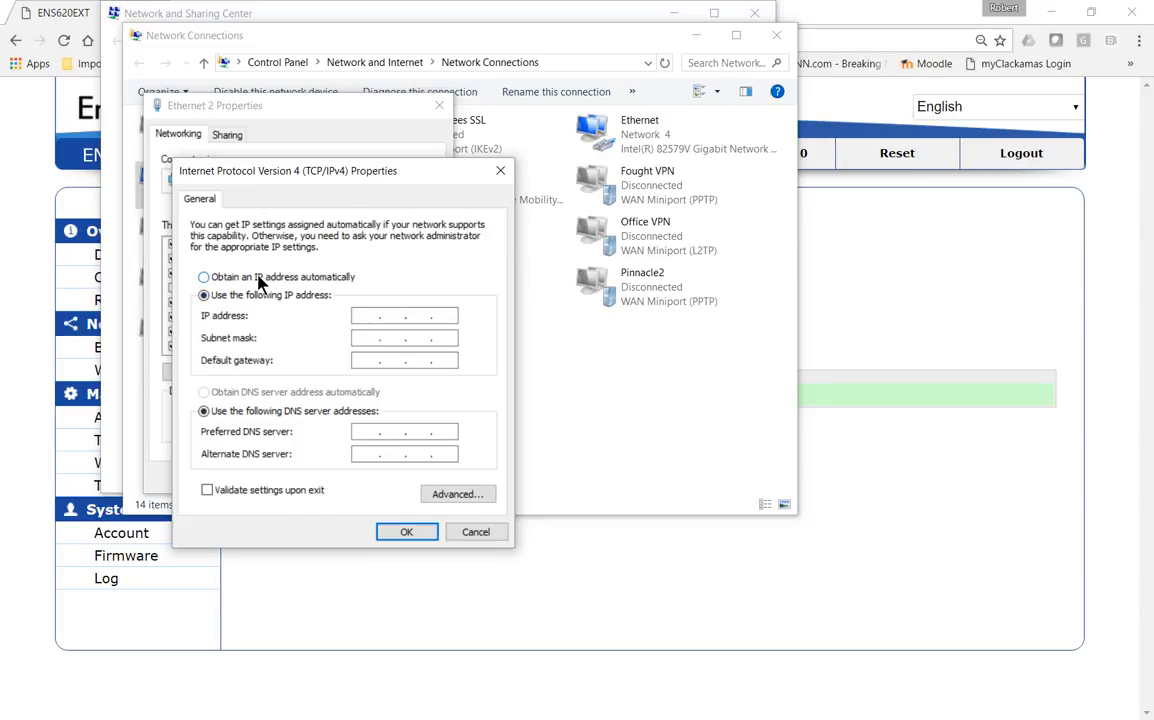
left_click(198, 276)
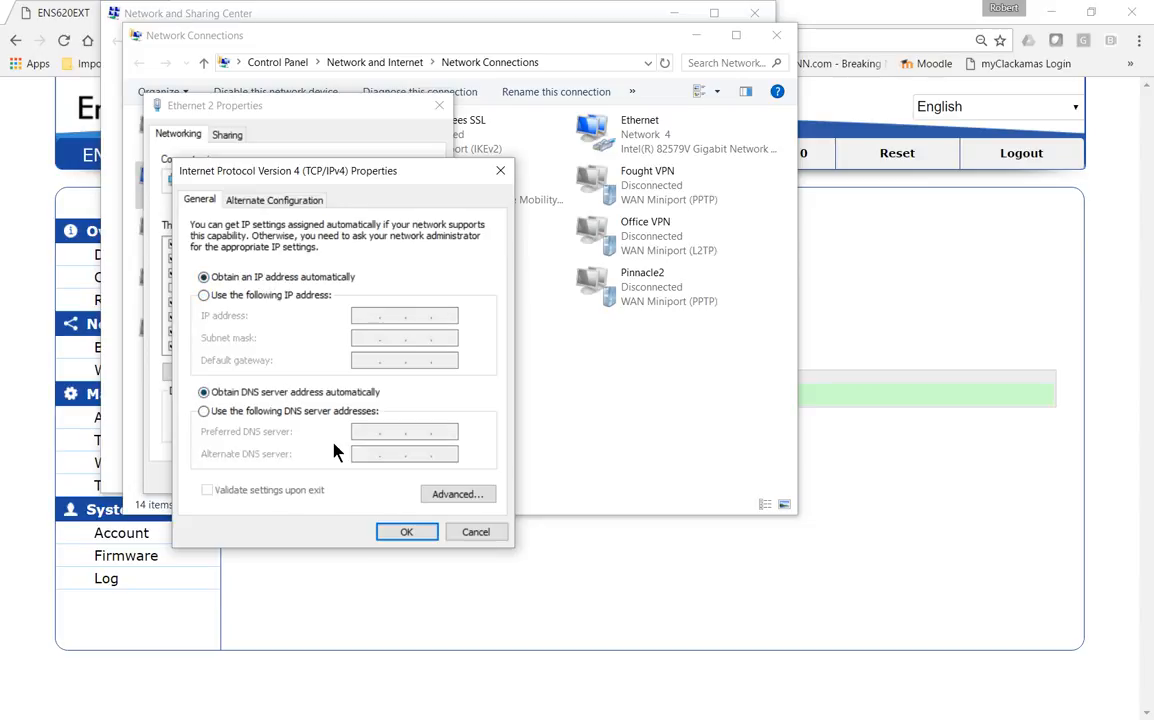
mouse_move(476, 532)
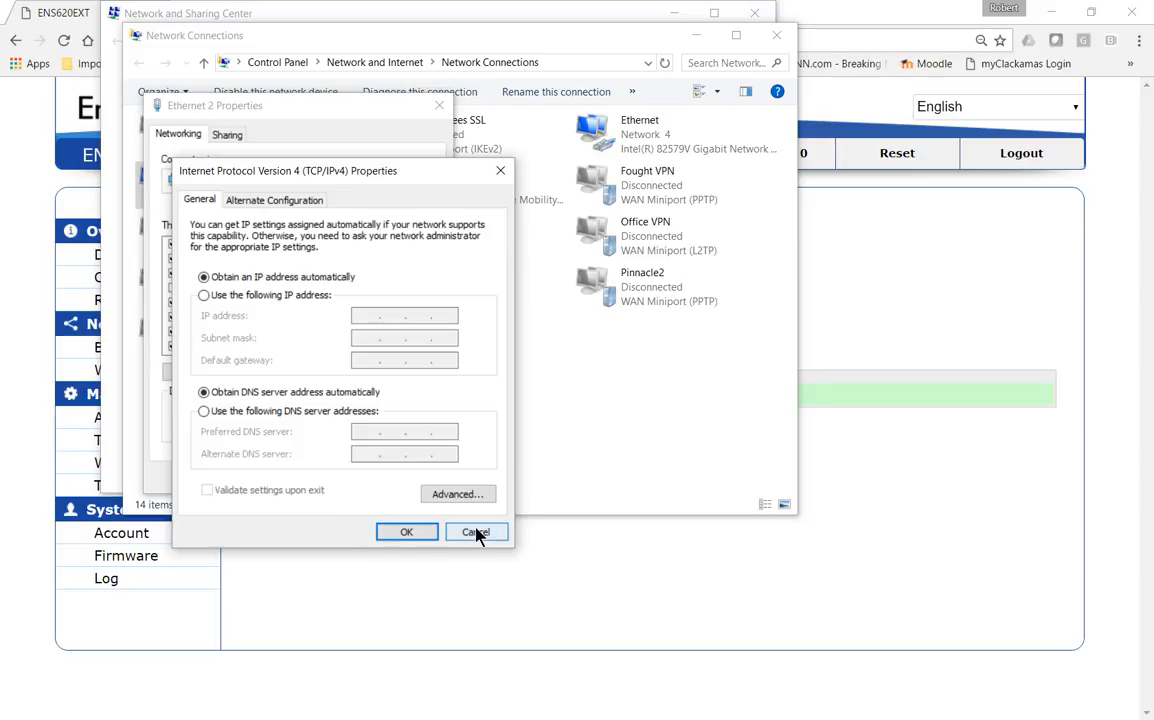
left_click(476, 532)
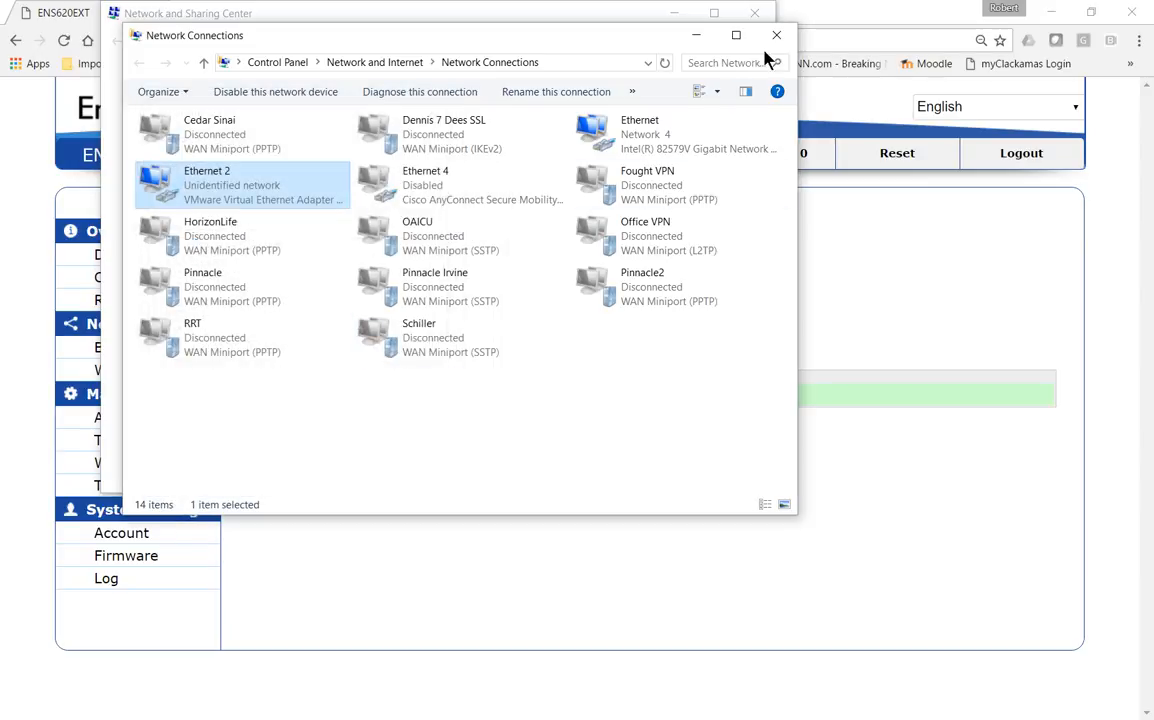
Close Network Connections before browsing to the AP at 192.168.15.100
left_click(772, 34)
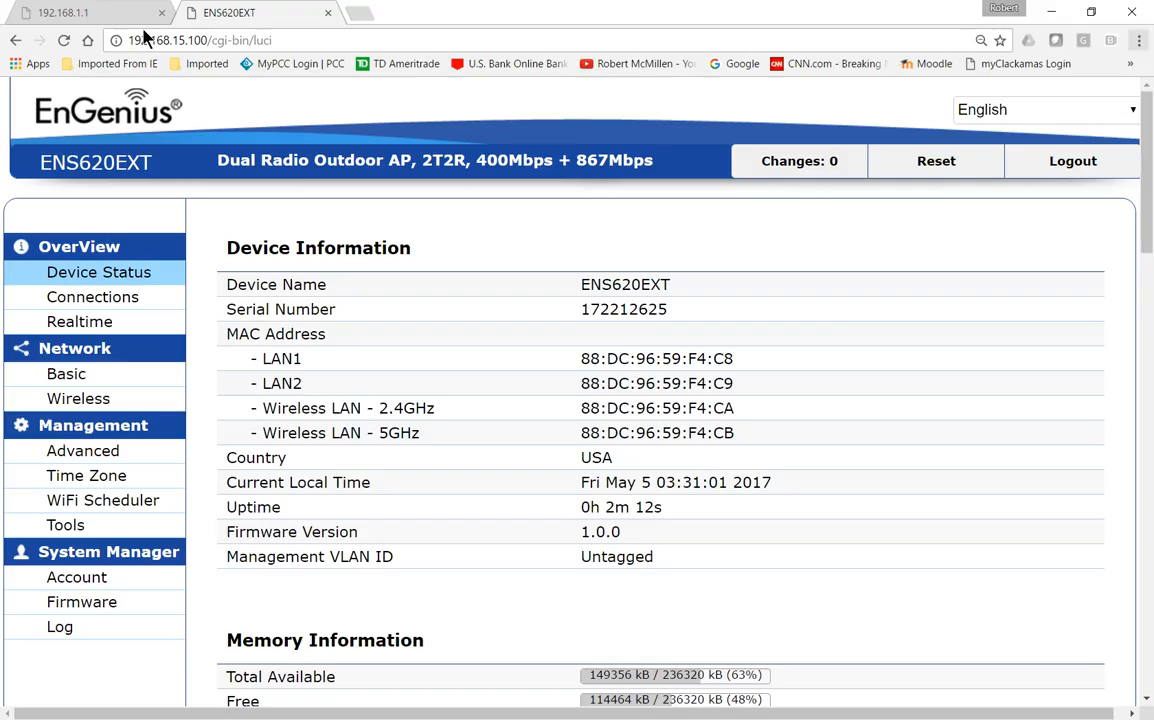
mouse_move(176, 152)
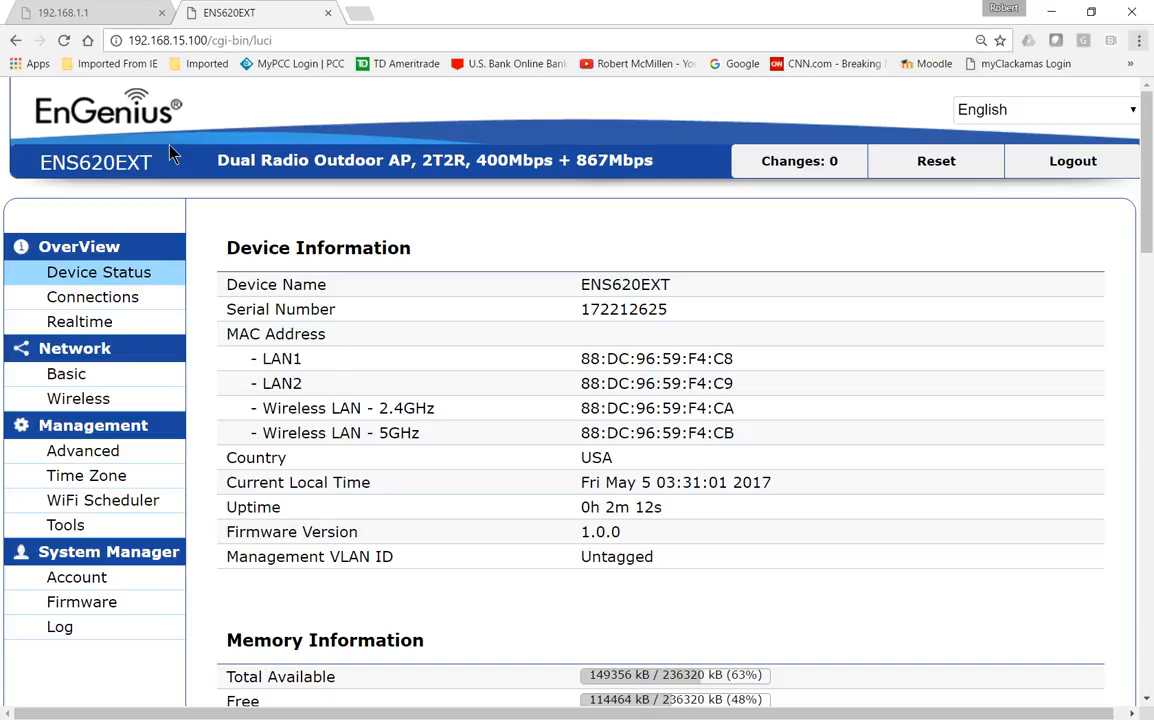
mouse_move(206, 228)
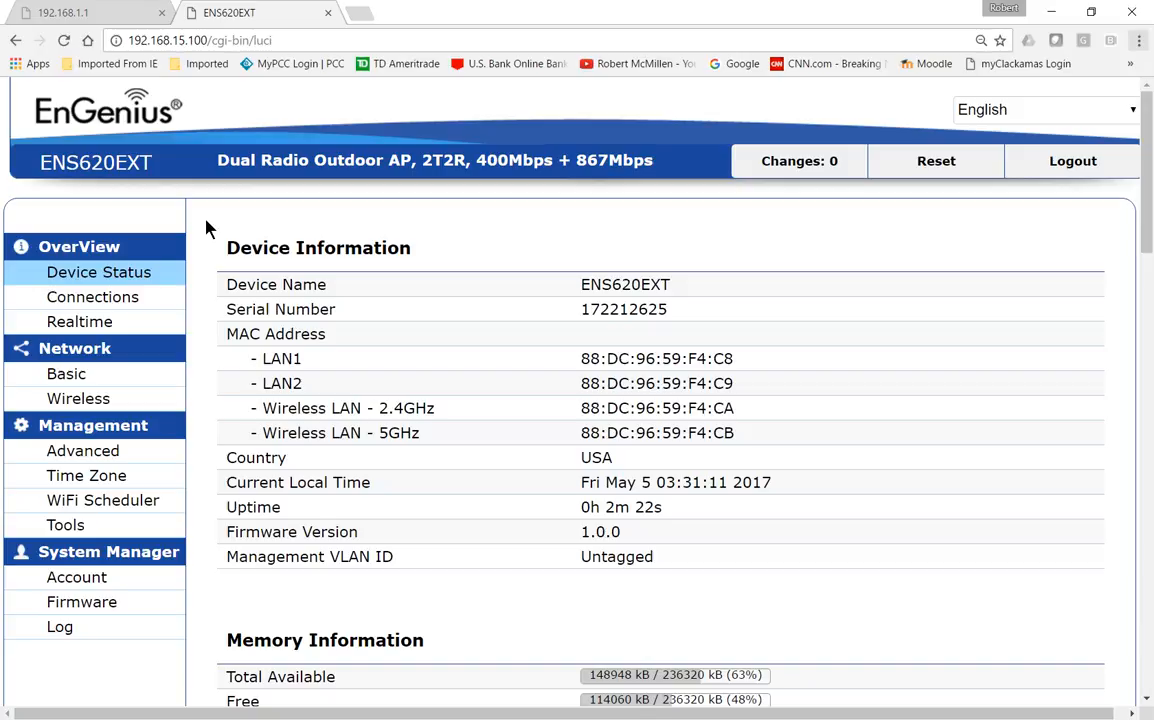
mouse_move(408, 232)
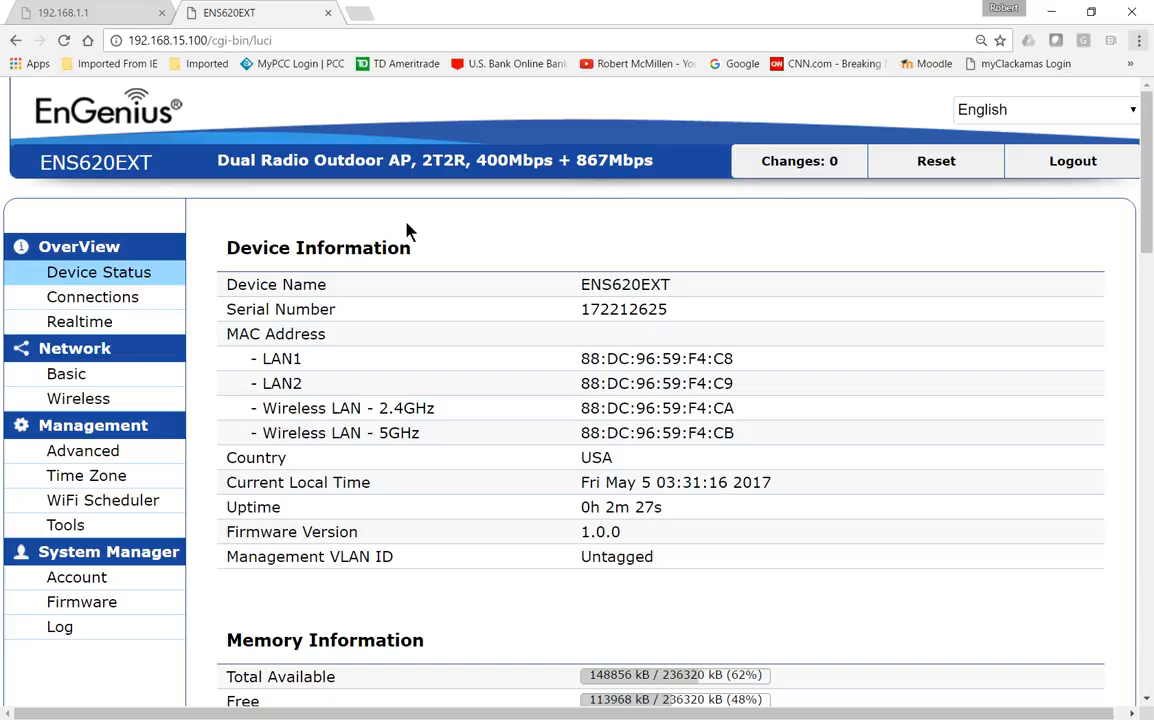
mouse_move(440, 238)
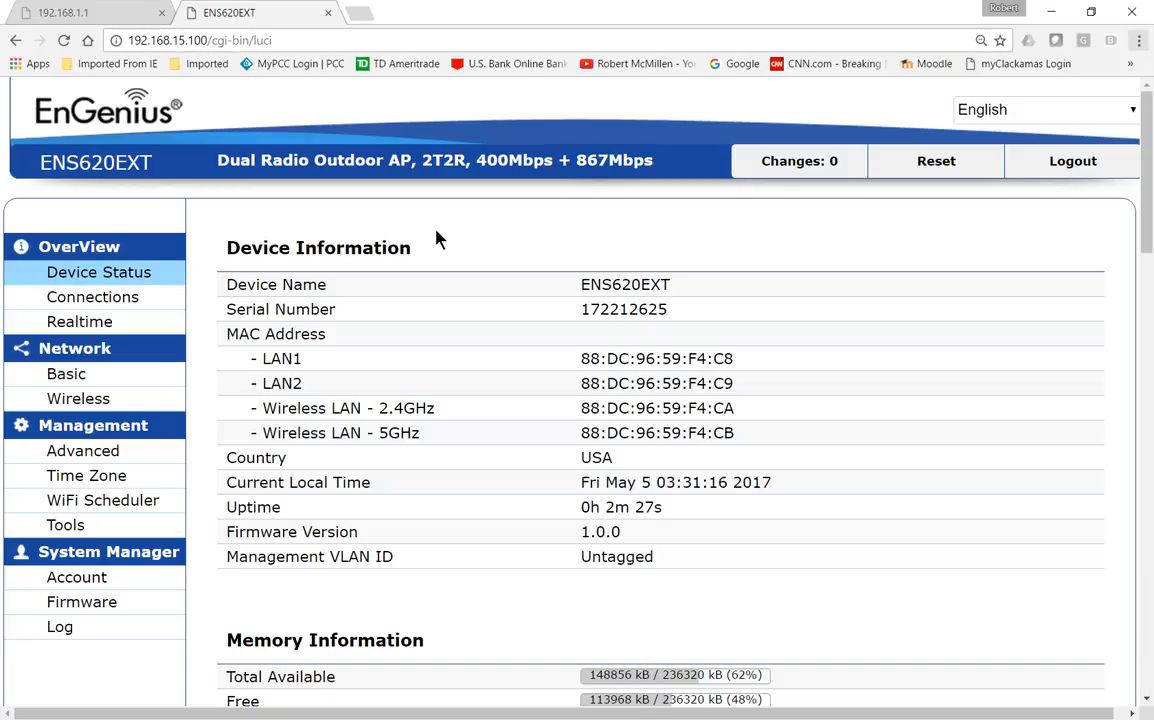